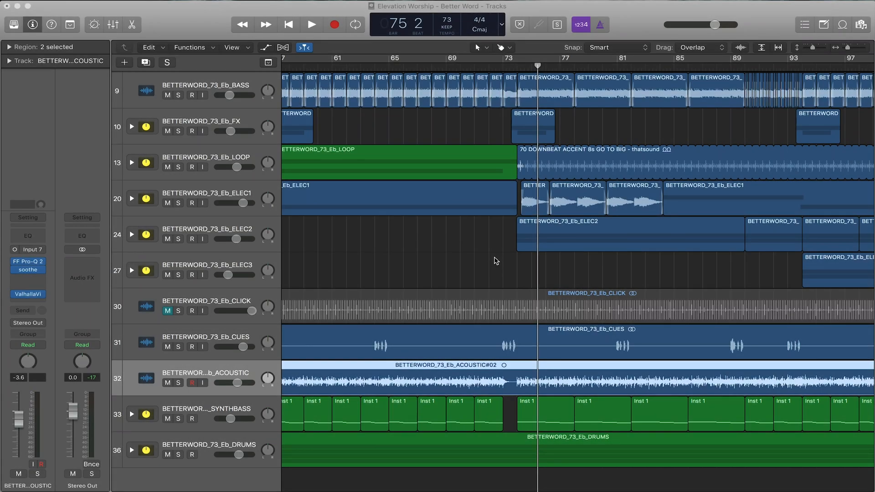
{"action": "mouse_move", "coordinate": [363, 265]}
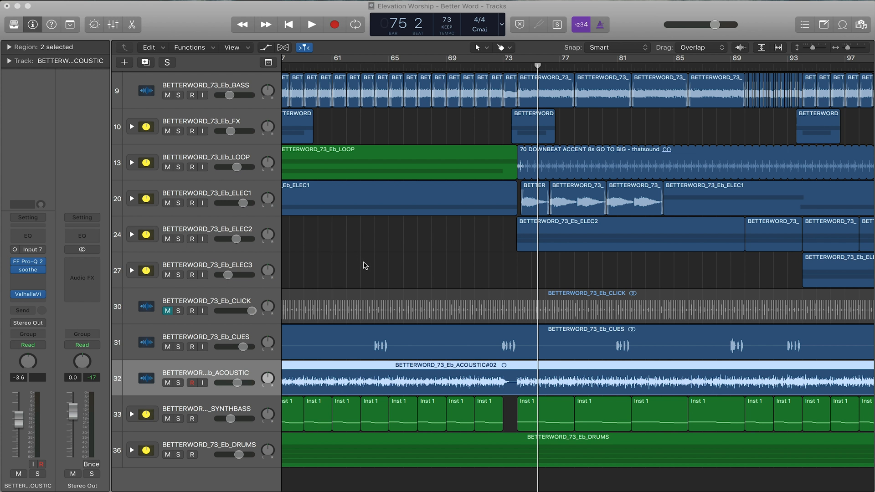
{"action": "mouse_move", "coordinate": [31, 281]}
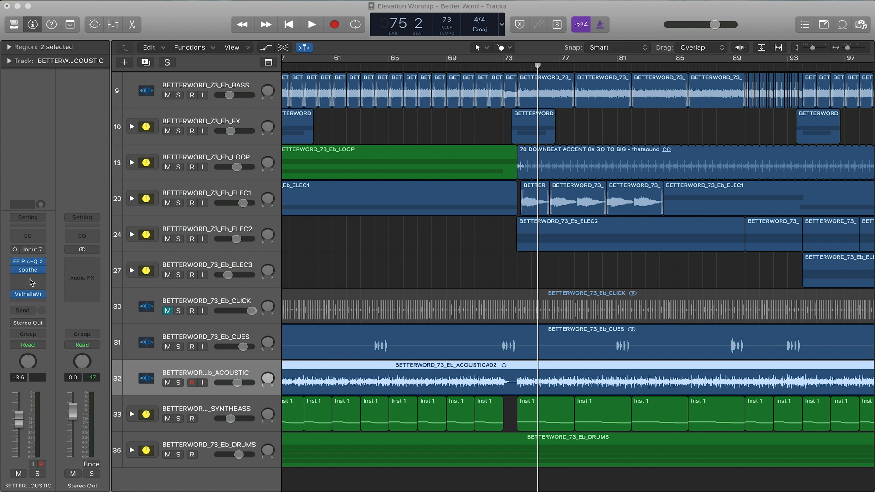
Insert a mono Channel EQ on the acoustic guitar track's empty insert slot.
{"action": "left_click", "coordinate": [28, 270]}
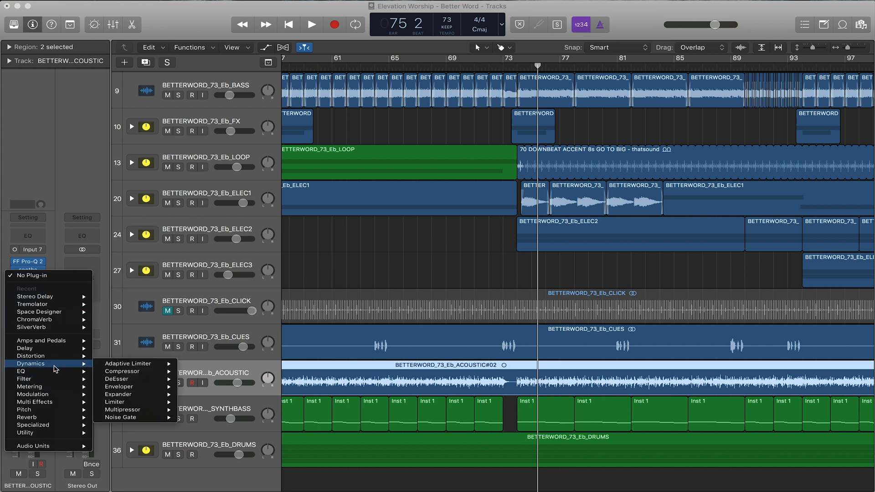
{"action": "mouse_move", "coordinate": [21, 371]}
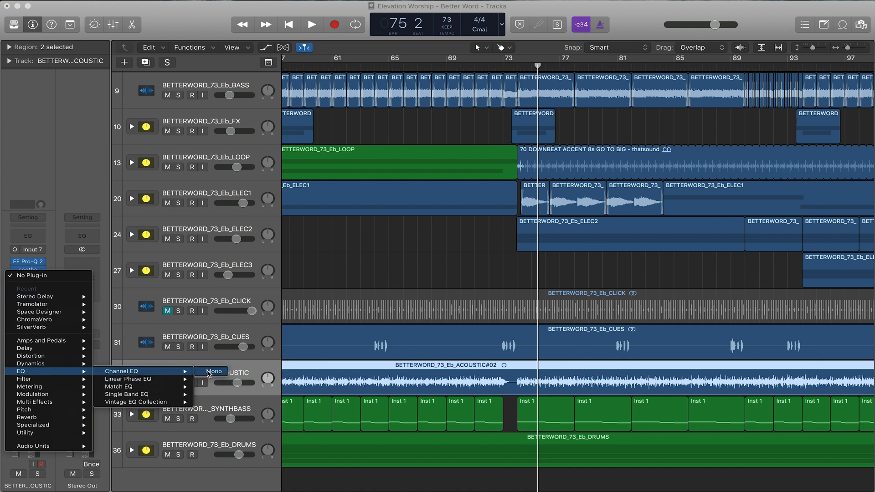
{"action": "left_click", "coordinate": [122, 371]}
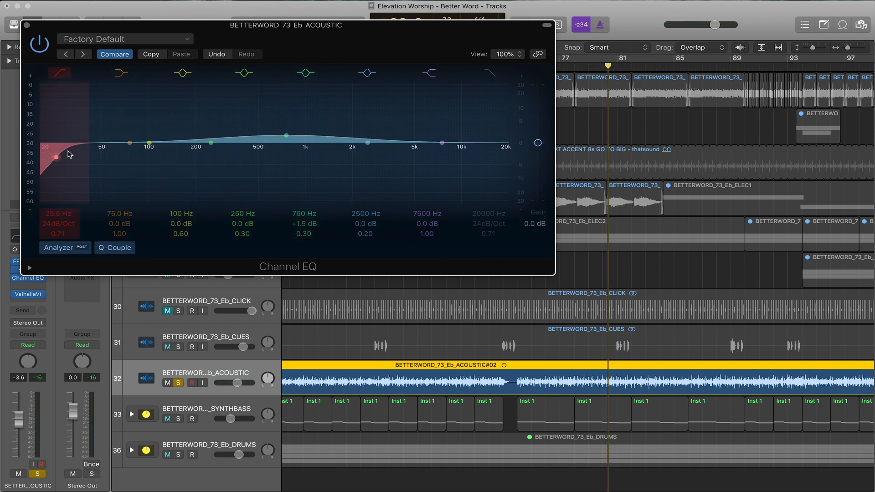
Set the Channel EQ low cut to 24 Hz and the high cut to 19800 Hz.
{"action": "left_click_drag", "start_coordinate": [56, 157], "coordinate": [70, 155]}
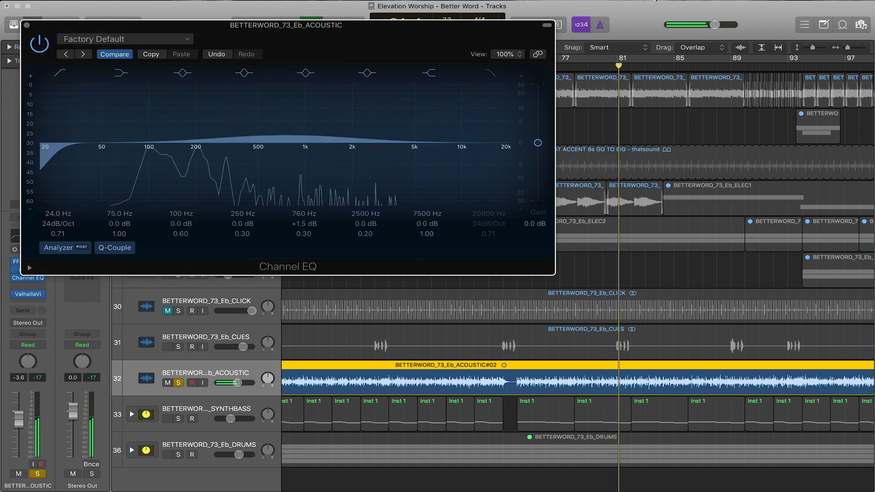
{"action": "left_click", "coordinate": [507, 156]}
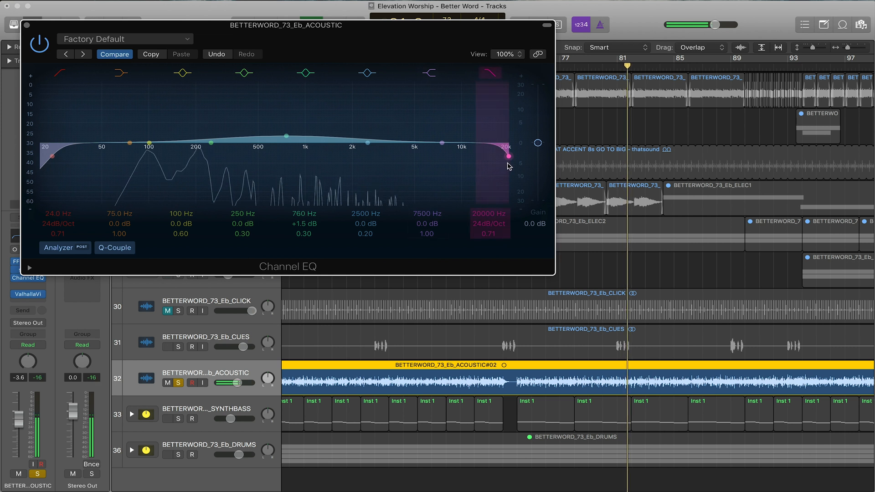
{"action": "left_click_drag", "start_coordinate": [507, 156], "coordinate": [349, 157]}
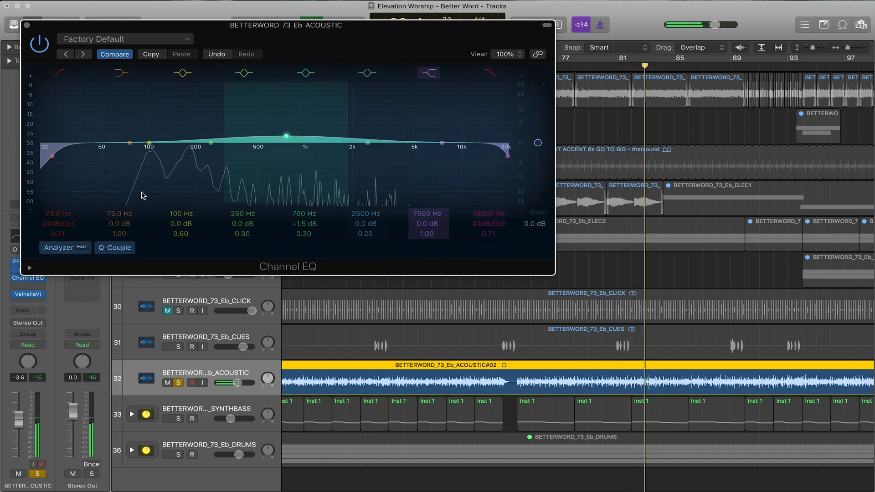
Boost the mid band to a narrow peak around +20 dB and sweep it up to 940 Hz.
{"action": "left_click_drag", "start_coordinate": [285, 136], "coordinate": [285, 132]}
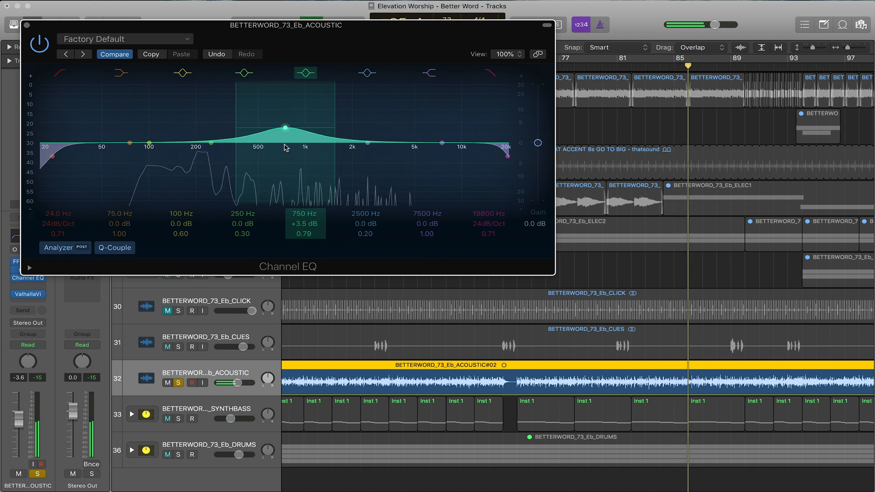
{"action": "left_click_drag", "start_coordinate": [285, 127], "coordinate": [281, 96]}
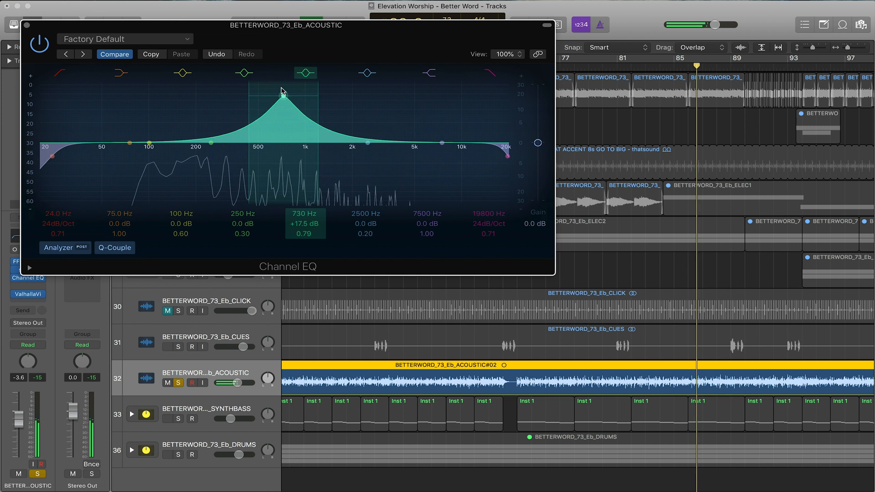
{"action": "left_click_drag", "start_coordinate": [282, 96], "coordinate": [284, 96]}
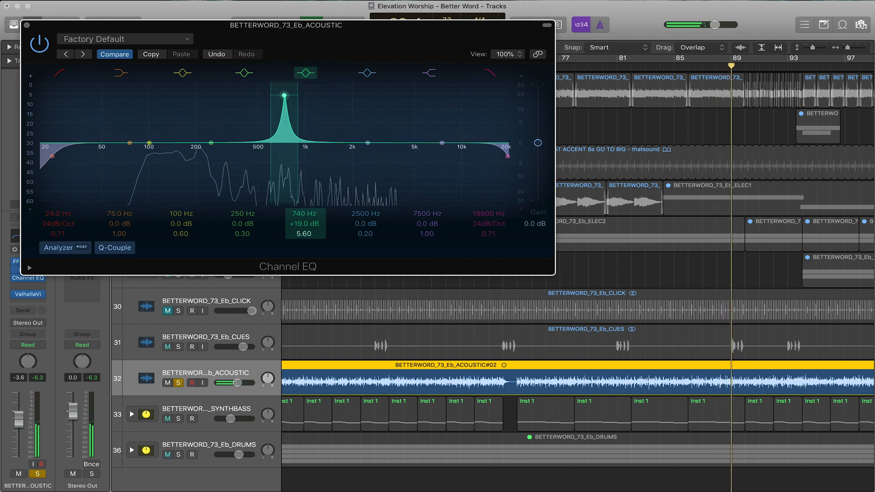
{"action": "left_click_drag", "start_coordinate": [284, 95], "coordinate": [284, 98]}
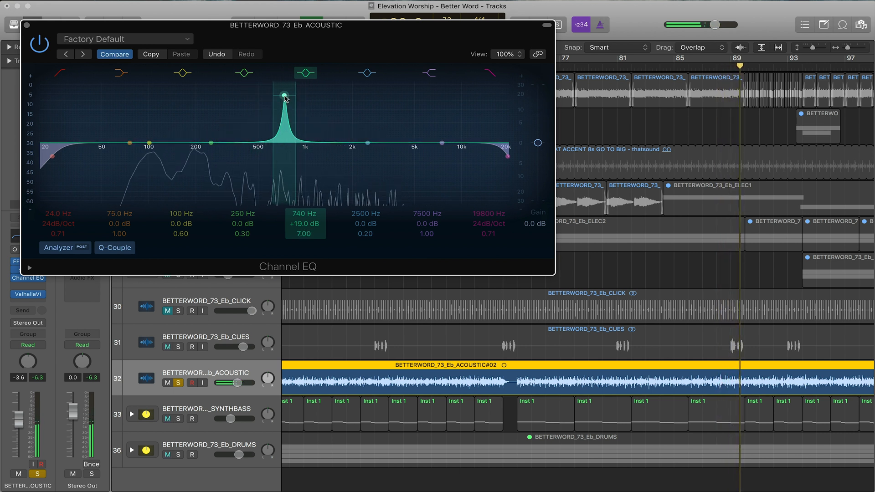
{"action": "left_click_drag", "start_coordinate": [285, 94], "coordinate": [302, 95]}
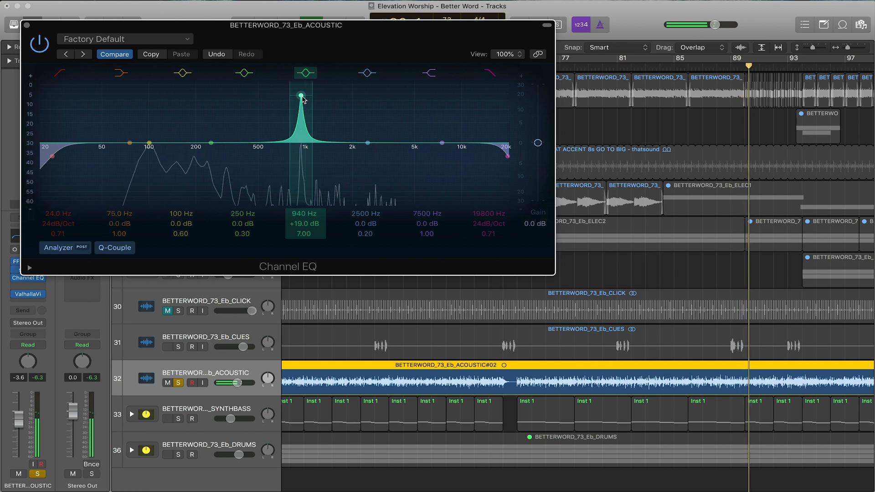
{"action": "left_click_drag", "start_coordinate": [300, 94], "coordinate": [300, 93]}
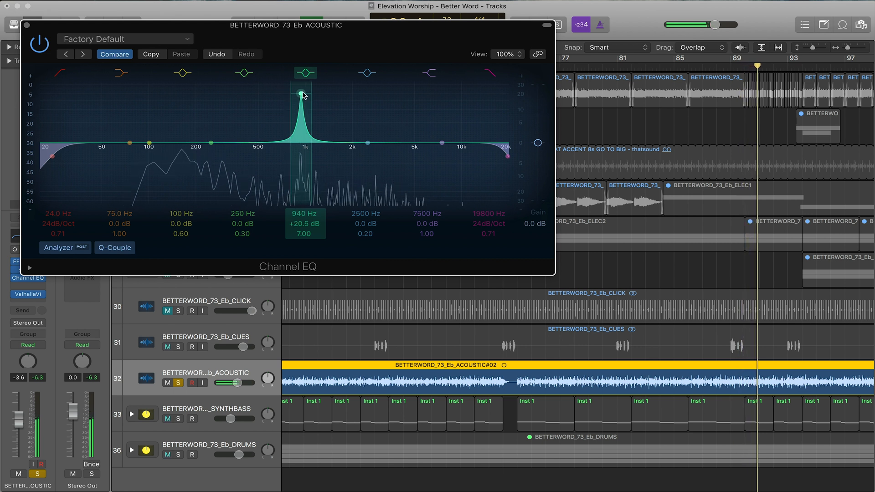
{"action": "left_click_drag", "start_coordinate": [302, 93], "coordinate": [301, 96]}
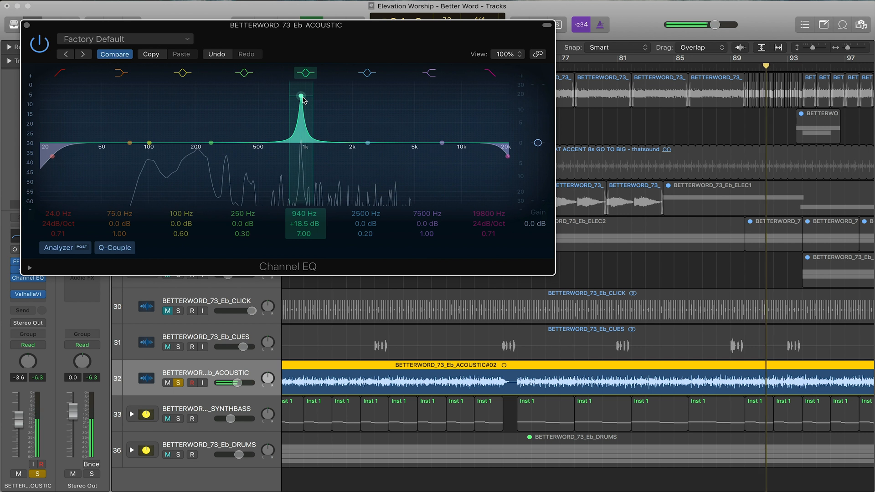
Turn the mid boost into a narrow -6.5 dB cut at 1020 Hz.
{"action": "left_click_drag", "start_coordinate": [301, 94], "coordinate": [300, 101]}
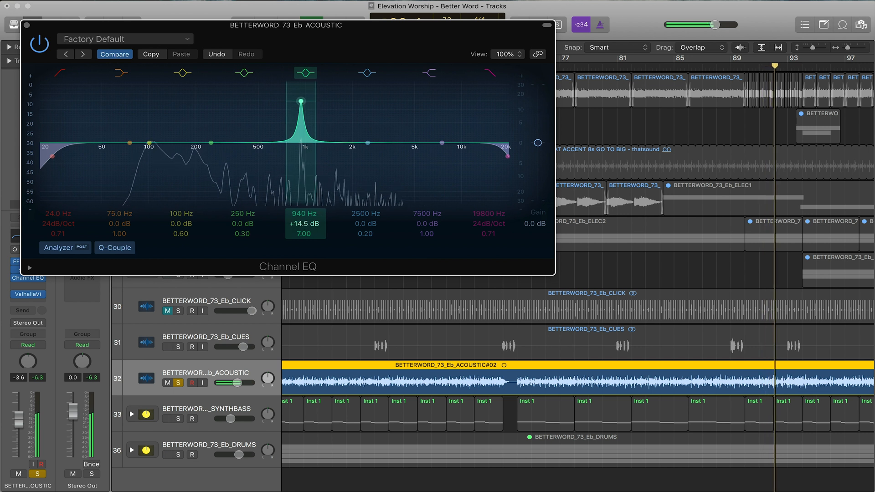
{"action": "left_click_drag", "start_coordinate": [300, 101], "coordinate": [300, 134]}
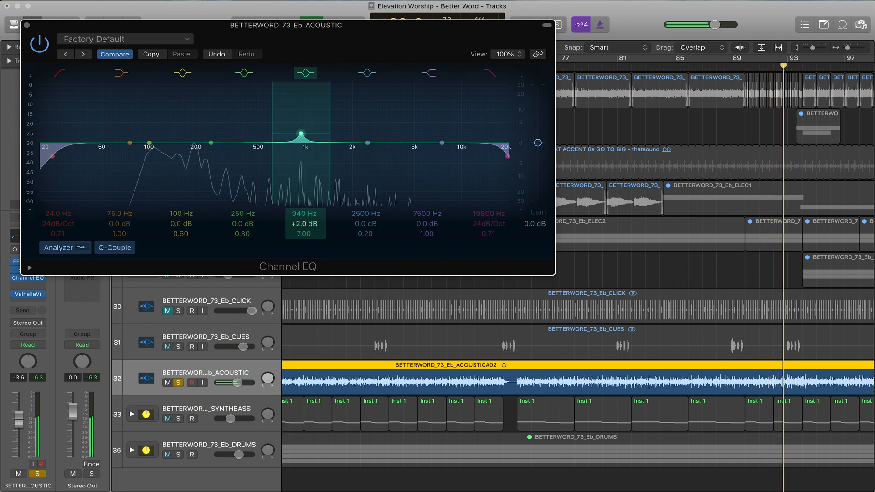
{"action": "left_click_drag", "start_coordinate": [299, 133], "coordinate": [299, 163]}
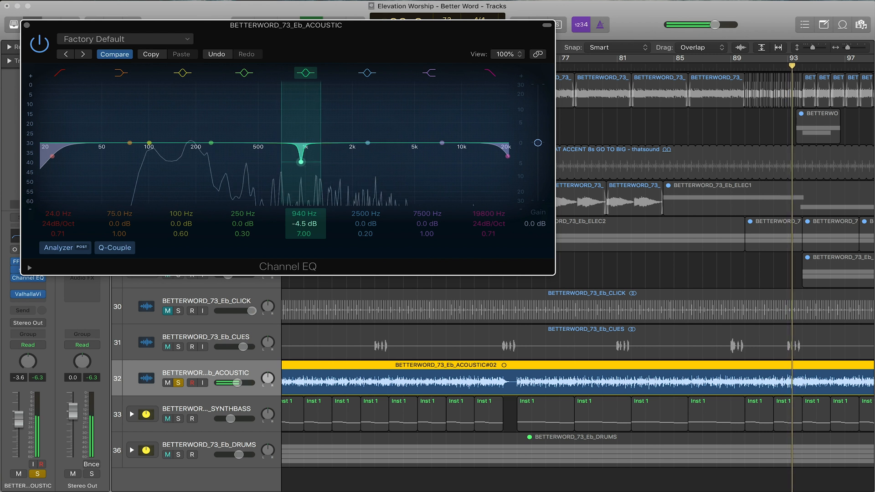
{"action": "left_click_drag", "start_coordinate": [301, 162], "coordinate": [302, 166]}
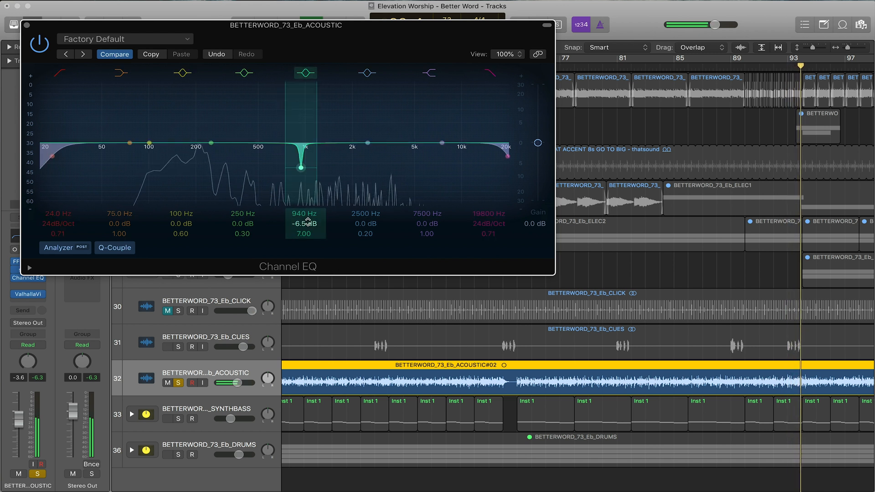
{"action": "left_click_drag", "start_coordinate": [304, 168], "coordinate": [299, 168]}
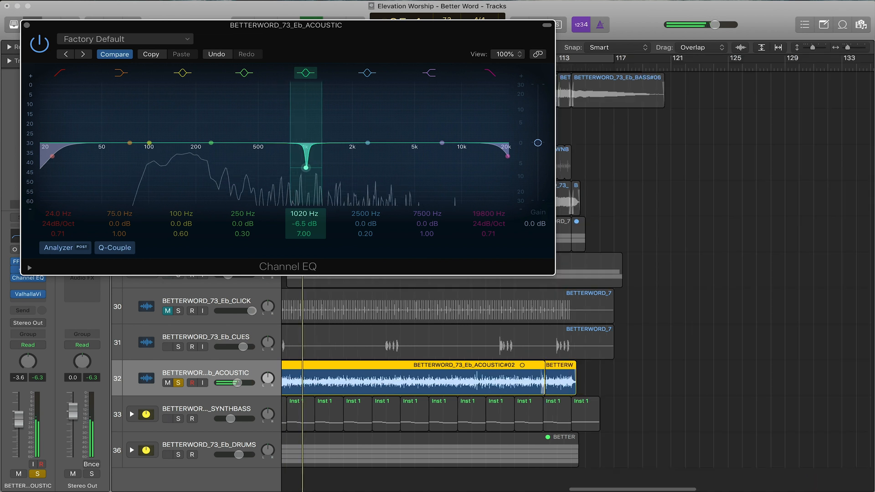
{"action": "left_click_drag", "start_coordinate": [307, 168], "coordinate": [302, 169]}
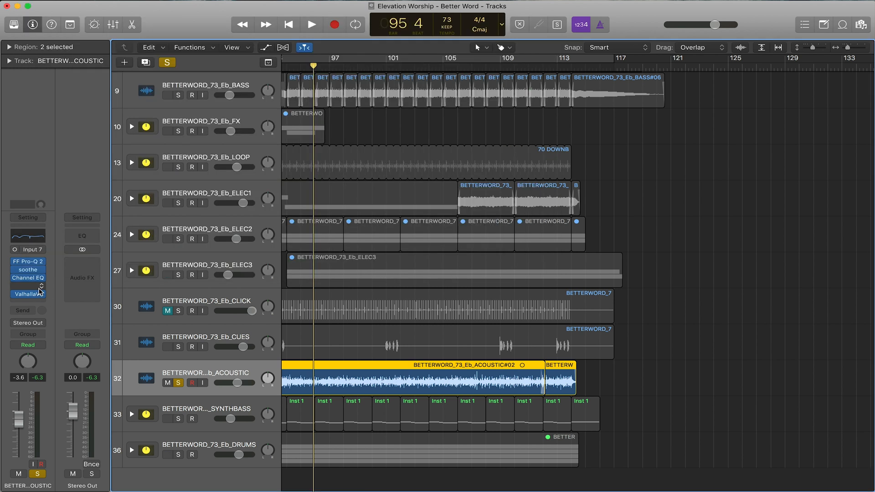
Add a mono Vintage Console EQ and a Vintage Graphic EQ to the acoustic track.
{"action": "left_click", "coordinate": [28, 278]}
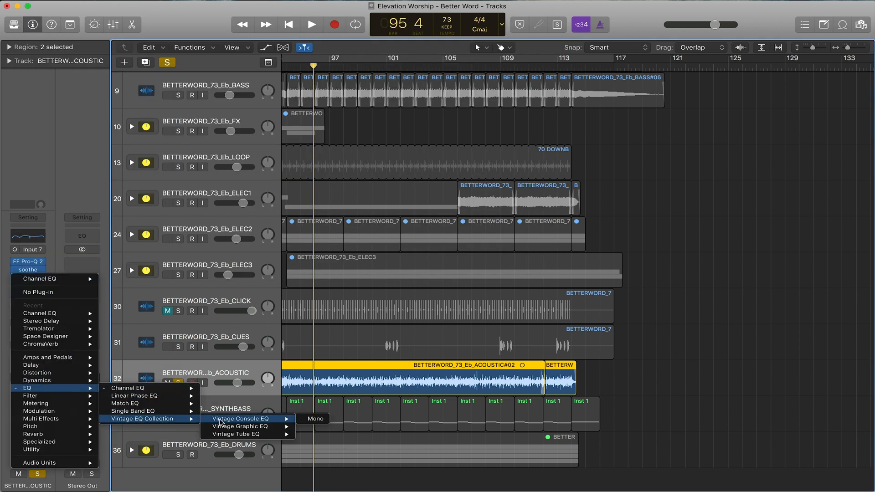
{"action": "left_click", "coordinate": [242, 418]}
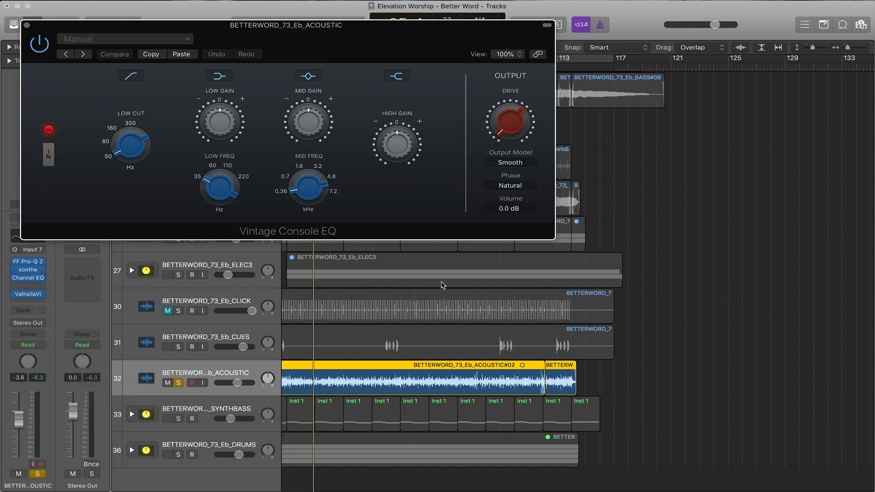
{"action": "left_click", "coordinate": [27, 266]}
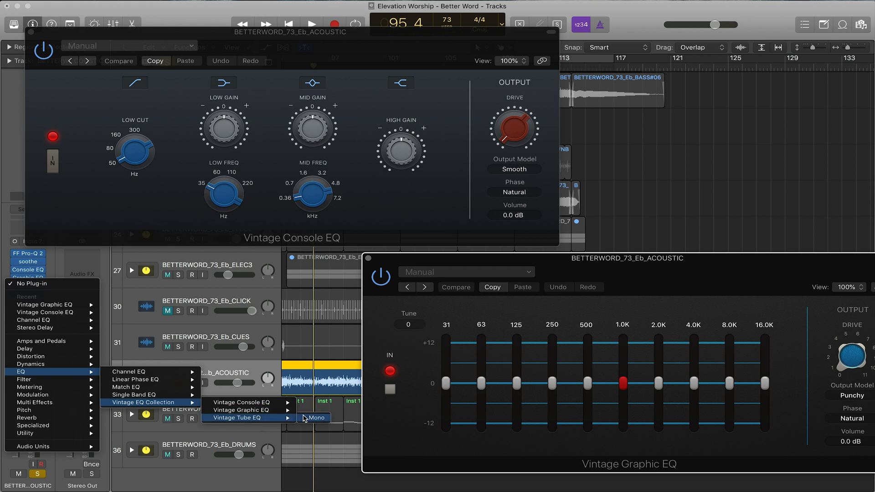
Add a mono Vintage Tube EQ to the acoustic track and adjust its high boost bandwidth.
{"action": "left_click", "coordinate": [237, 418]}
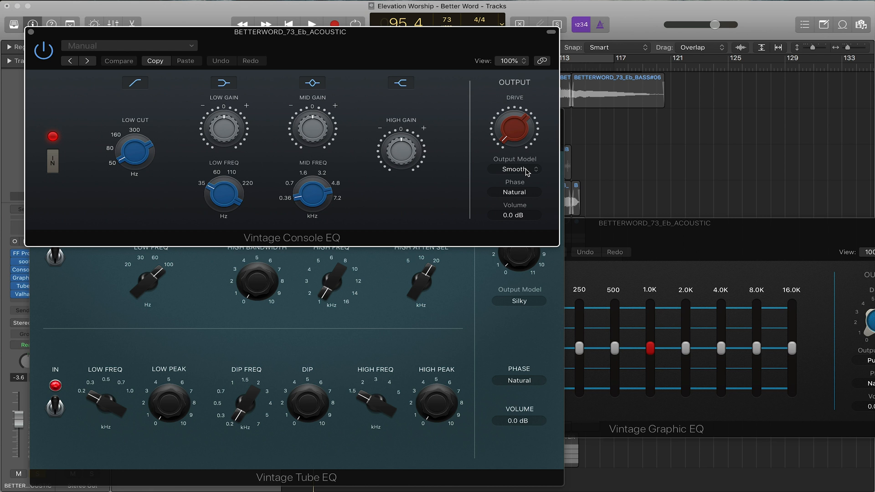
{"action": "mouse_move", "coordinate": [444, 329]}
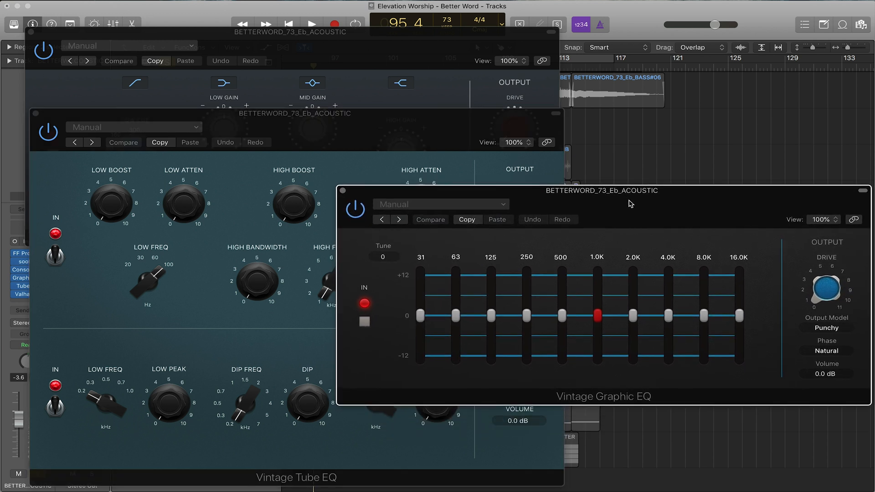
{"action": "left_click_drag", "start_coordinate": [602, 190], "coordinate": [603, 195]}
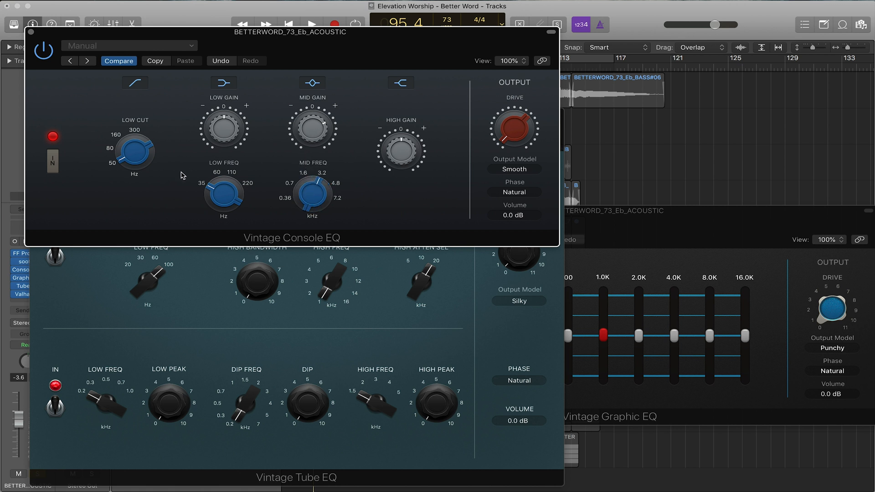
{"action": "mouse_move", "coordinate": [211, 293]}
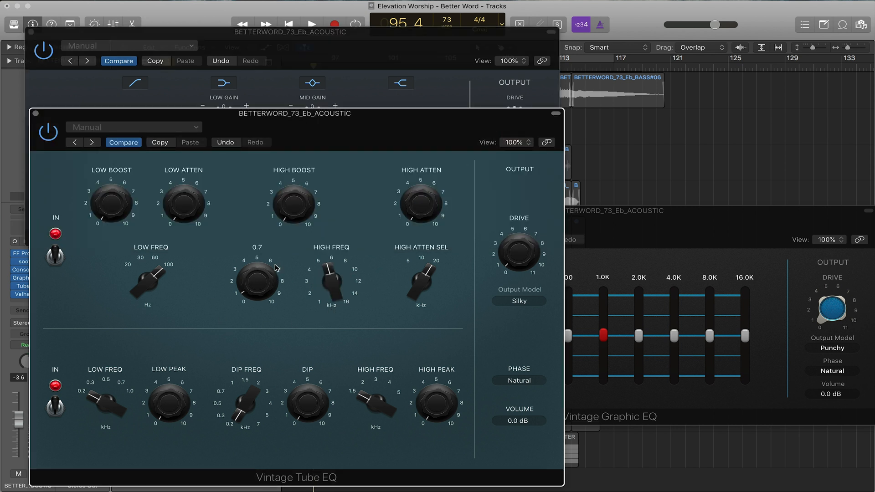
{"action": "left_click_drag", "start_coordinate": [257, 282], "coordinate": [294, 203]}
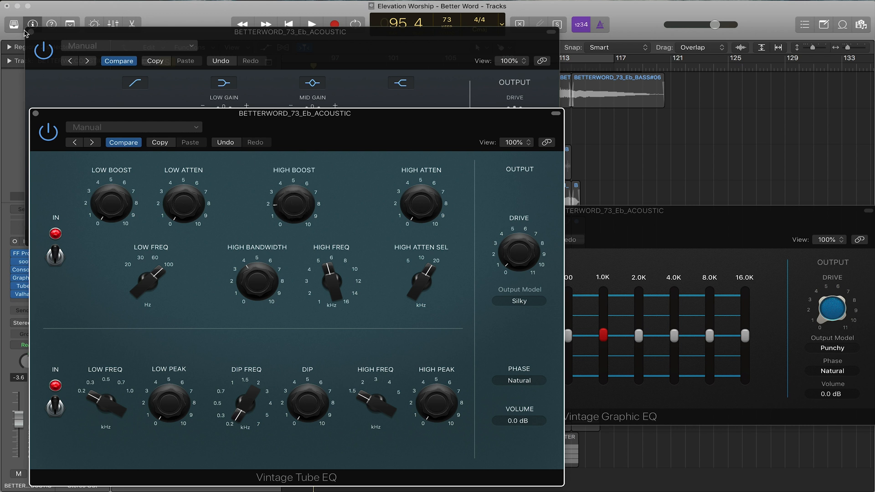
{"action": "mouse_move", "coordinate": [31, 39]}
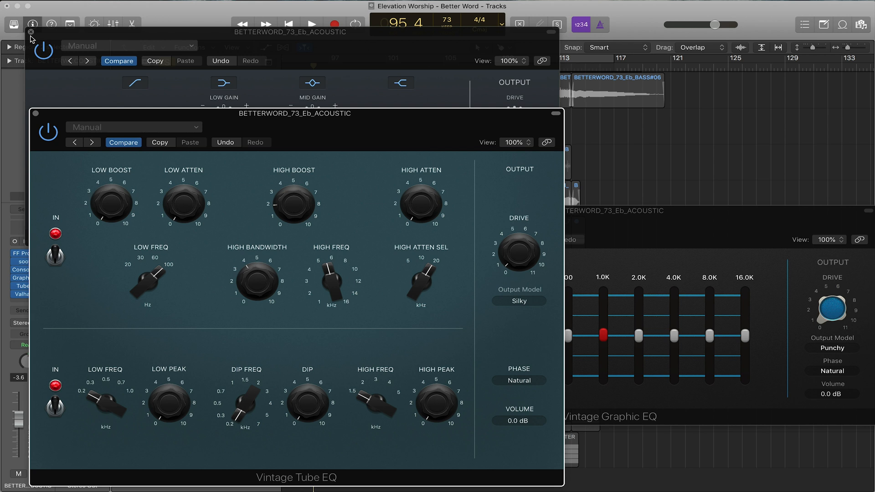
Close the Console EQ and Graphic EQ windows, stop playback and try the Tube EQ controls.
{"action": "left_click", "coordinate": [32, 114]}
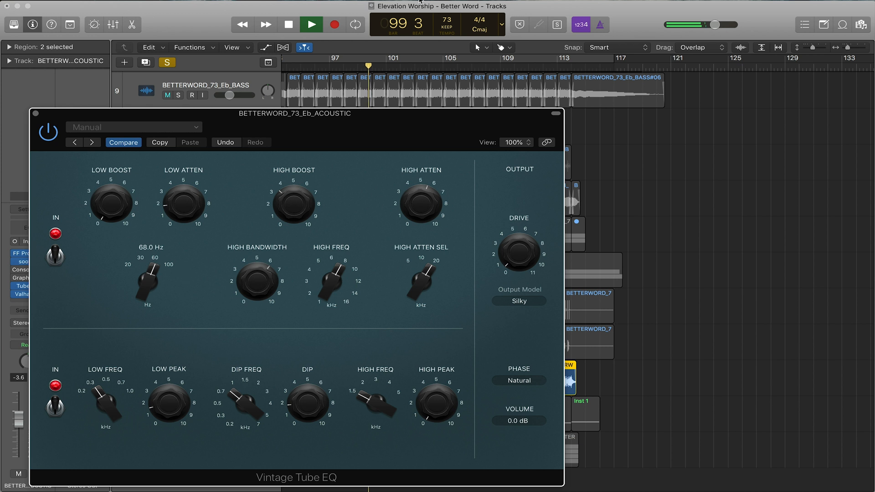
{"action": "left_click", "coordinate": [289, 24]}
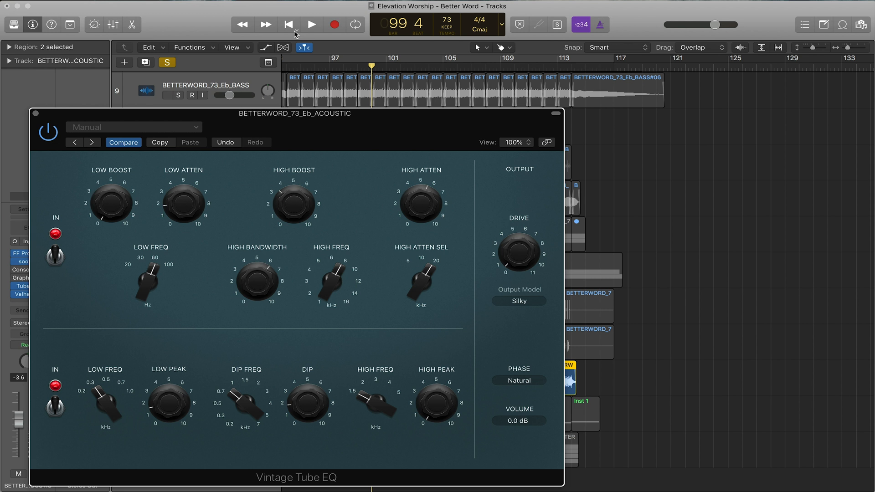
{"action": "left_click", "coordinate": [167, 95]}
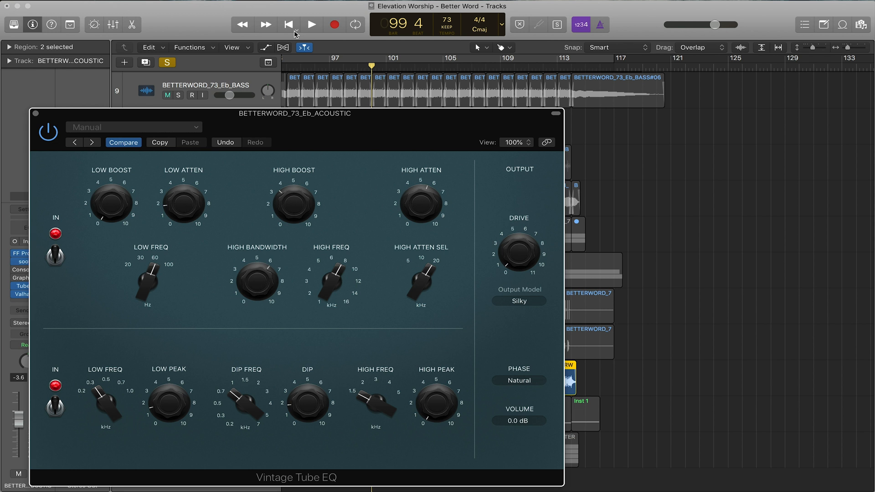
{"action": "left_click", "coordinate": [167, 95]}
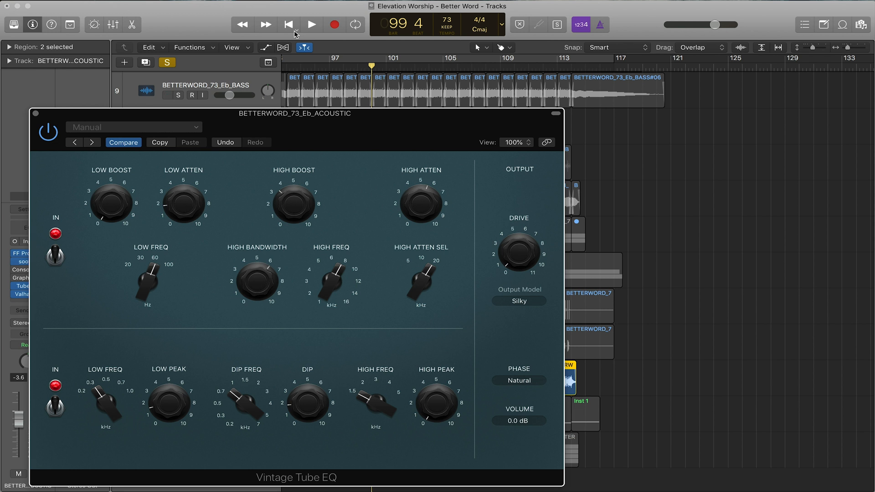
{"action": "left_click", "coordinate": [166, 95]}
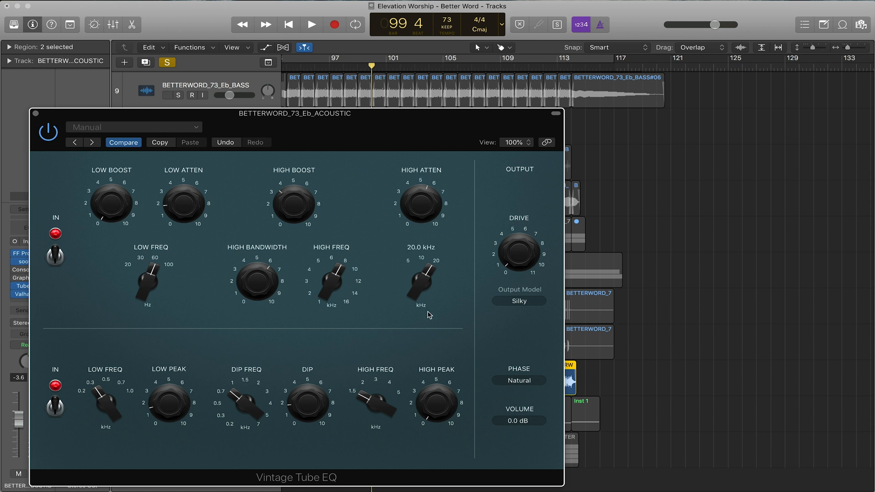
{"action": "left_click", "coordinate": [517, 300]}
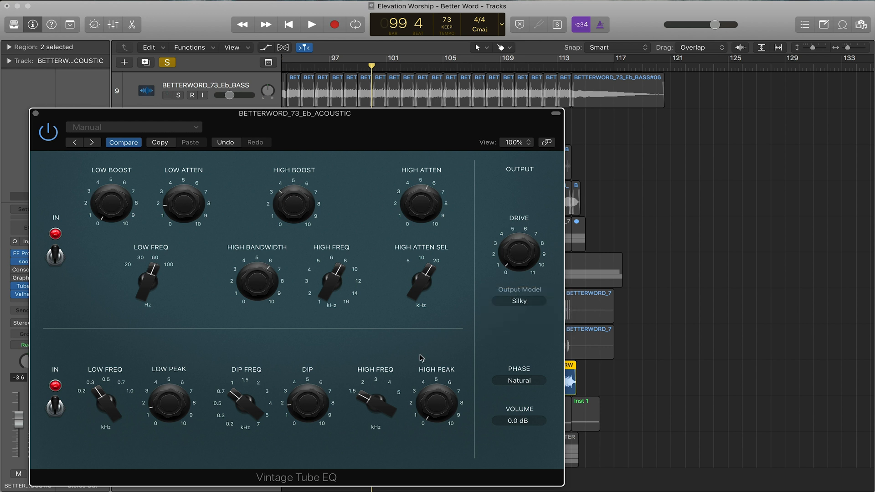
Audition the Punchy output model during playback and settle on Smooth for the Vintage Tube EQ.
{"action": "left_click", "coordinate": [518, 302]}
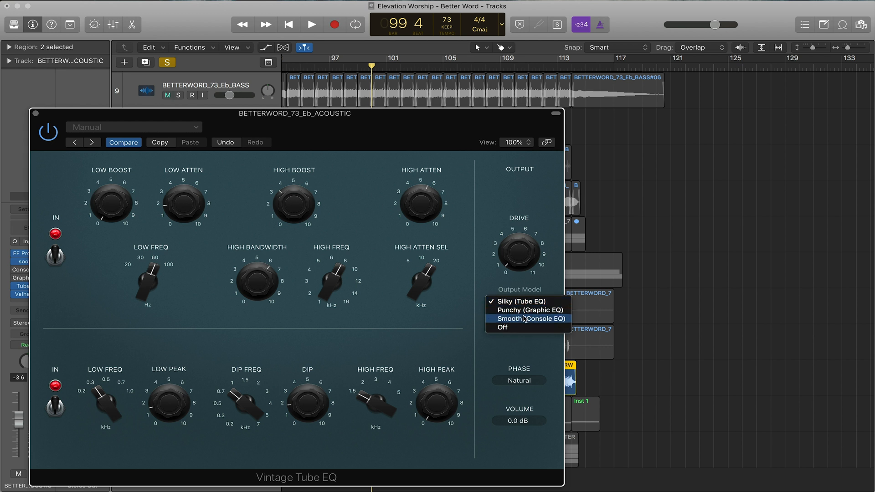
{"action": "left_click", "coordinate": [528, 319]}
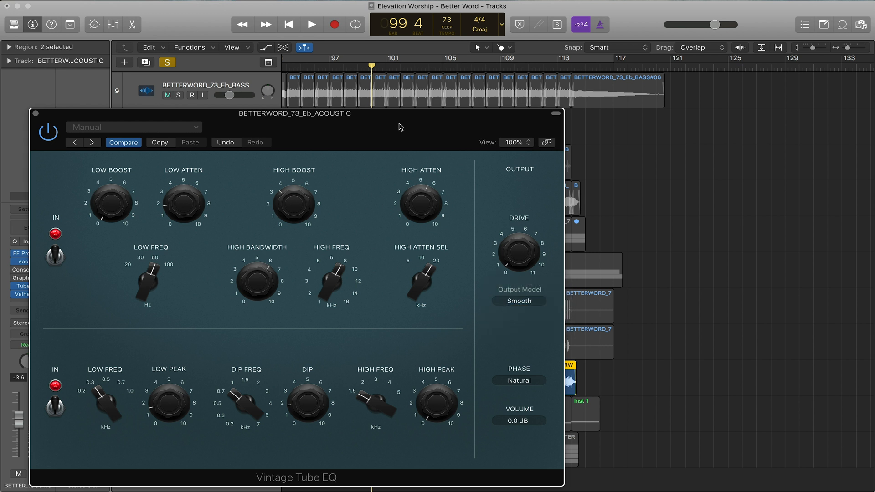
{"action": "left_click", "coordinate": [310, 24]}
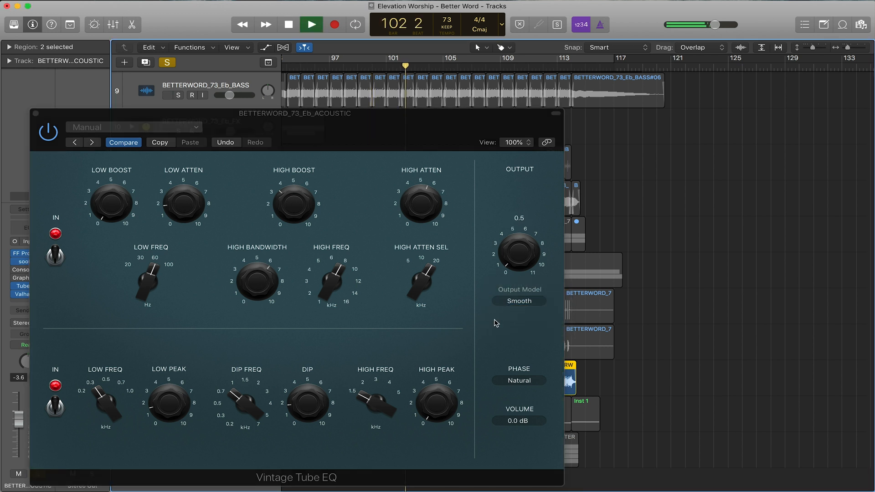
{"action": "left_click", "coordinate": [518, 301]}
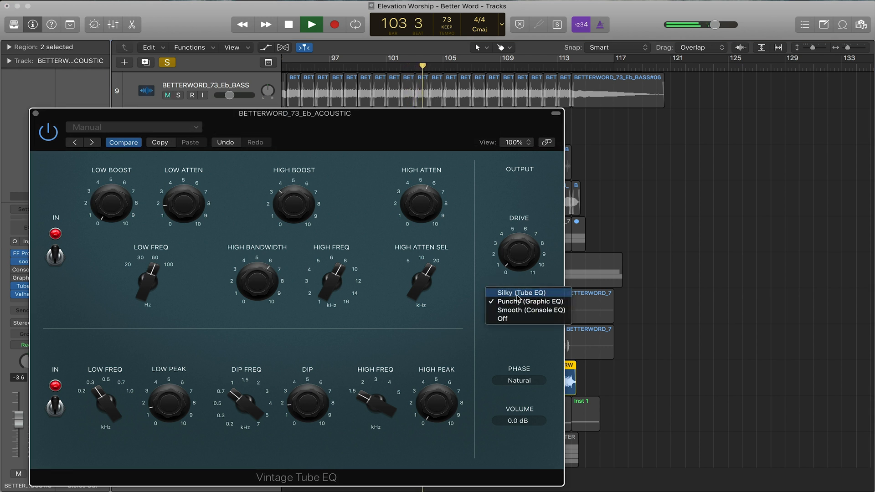
{"action": "left_click", "coordinate": [519, 293]}
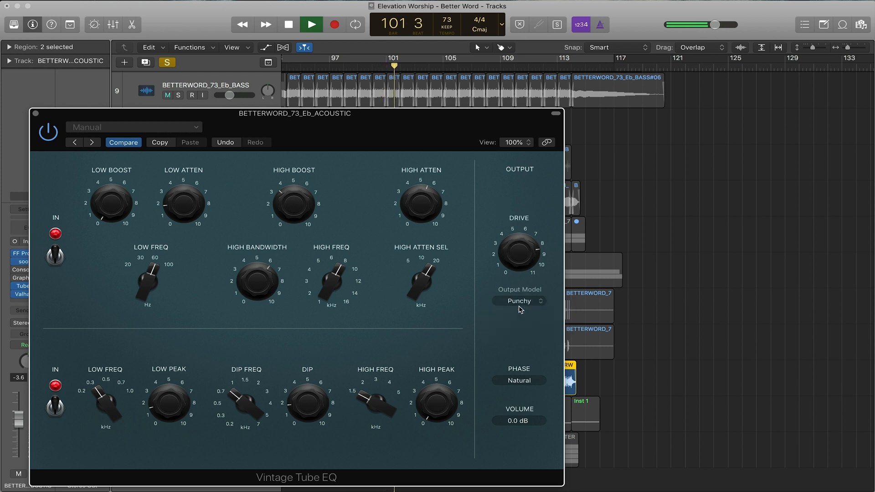
{"action": "left_click", "coordinate": [518, 301]}
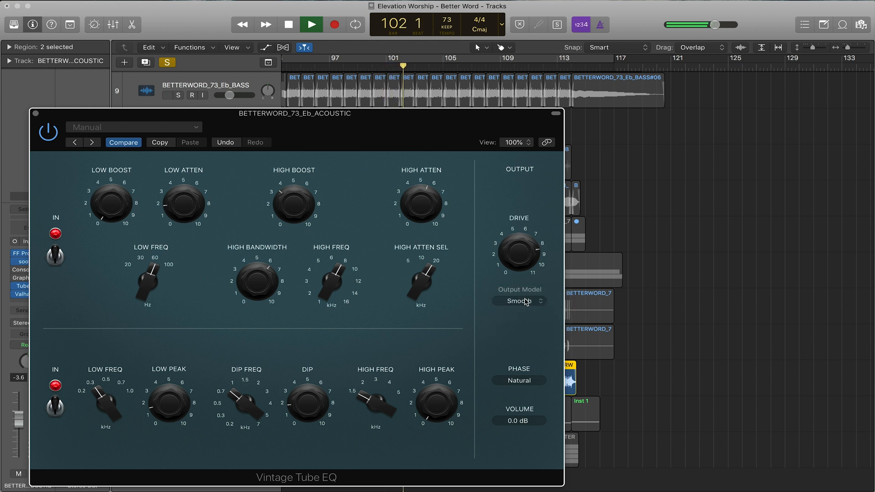
{"action": "left_click_drag", "start_coordinate": [519, 251], "coordinate": [528, 240]}
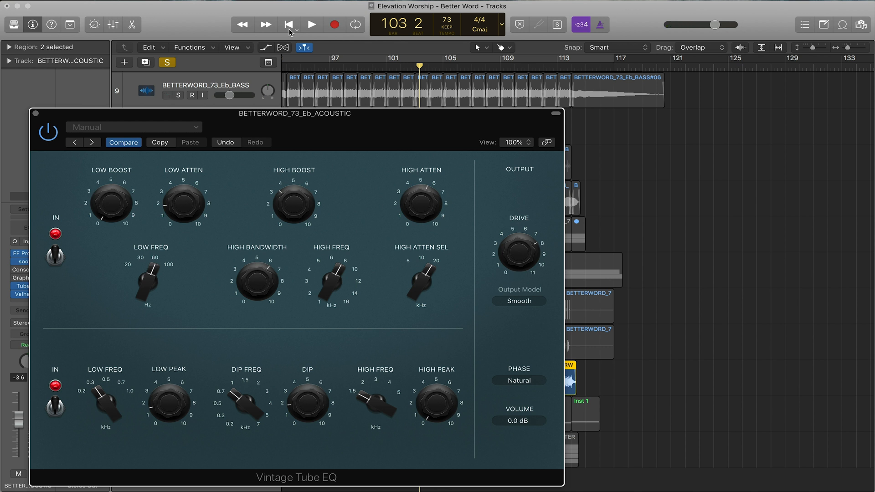
{"action": "mouse_move", "coordinate": [251, 59]}
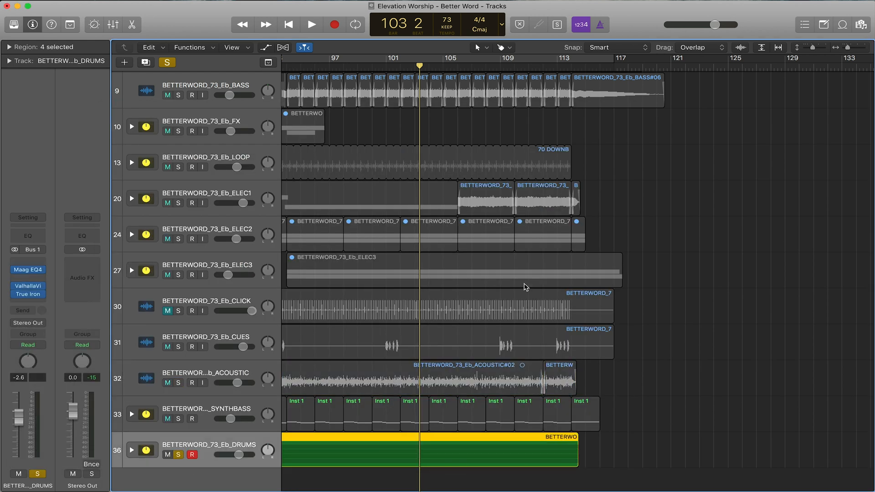
Insert a stereo Compressor on the drums track's empty Audio FX slot.
{"action": "left_click", "coordinate": [311, 24]}
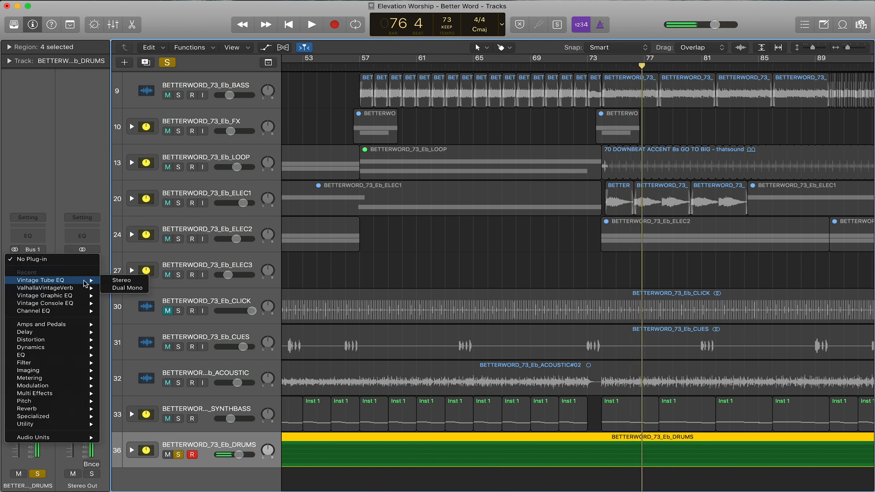
{"action": "mouse_move", "coordinate": [42, 325]}
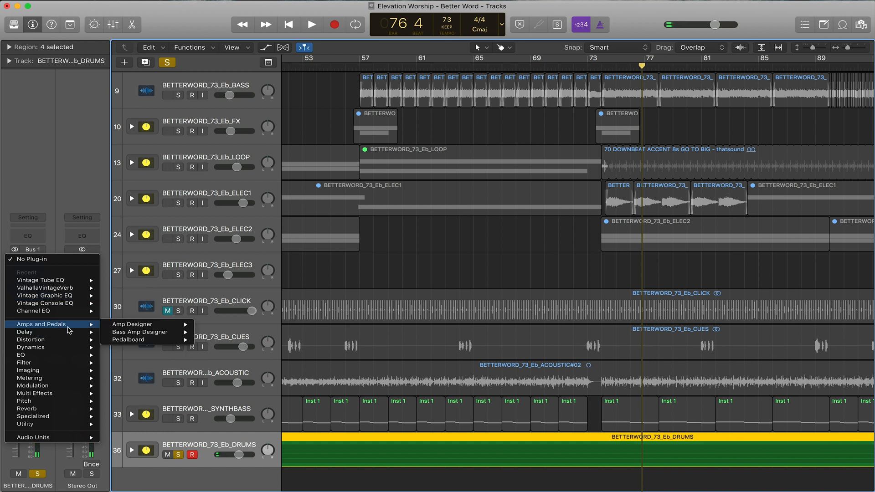
{"action": "mouse_move", "coordinate": [31, 348]}
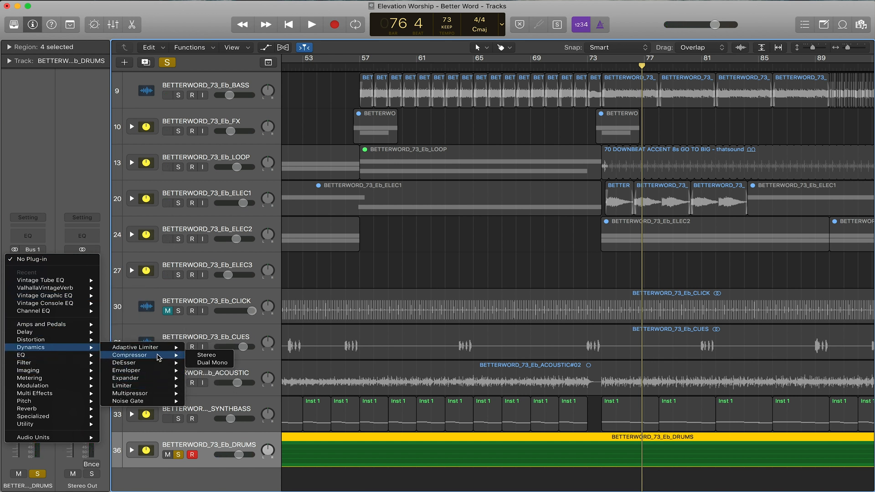
{"action": "left_click", "coordinate": [206, 355]}
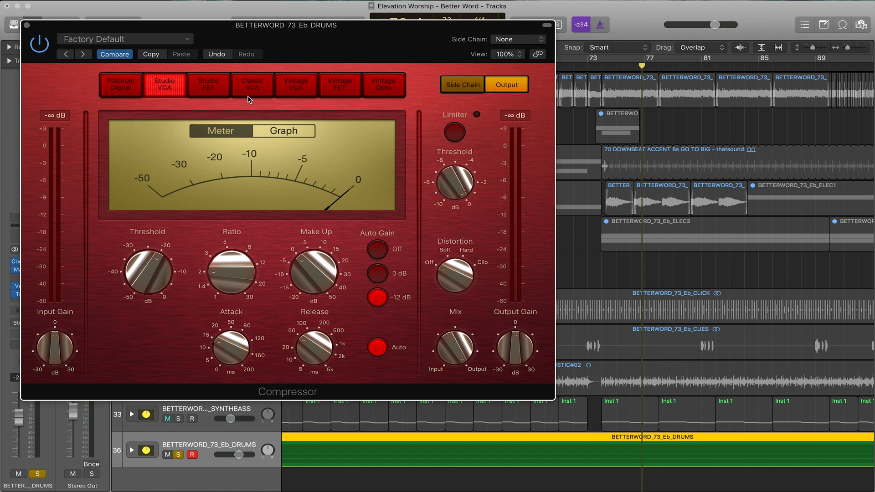
Try the Classic VCA, Vintage VCA and Vintage Opto models, then set the drums compressor to Vintage FET.
{"action": "left_click", "coordinate": [251, 84]}
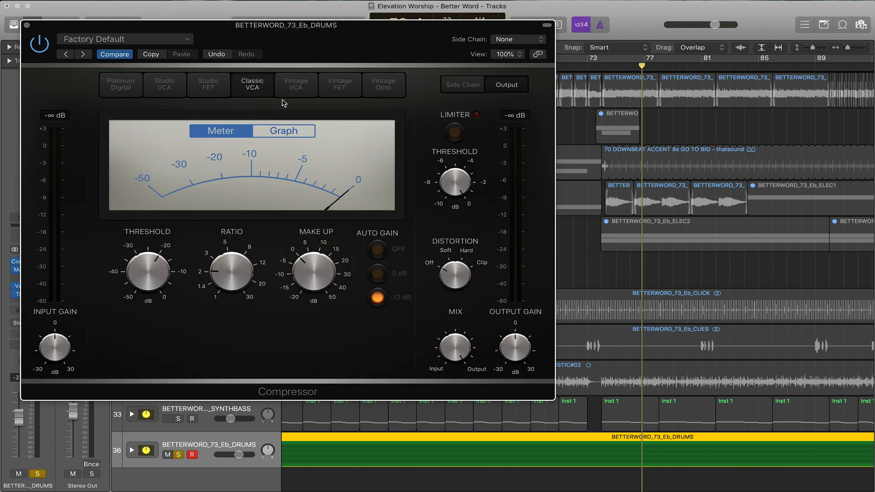
{"action": "left_click", "coordinate": [295, 84]}
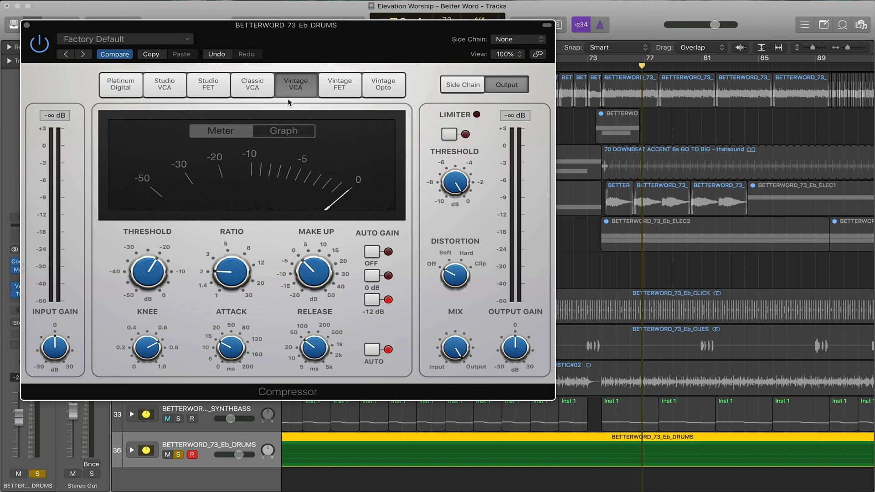
{"action": "left_click", "coordinate": [339, 85]}
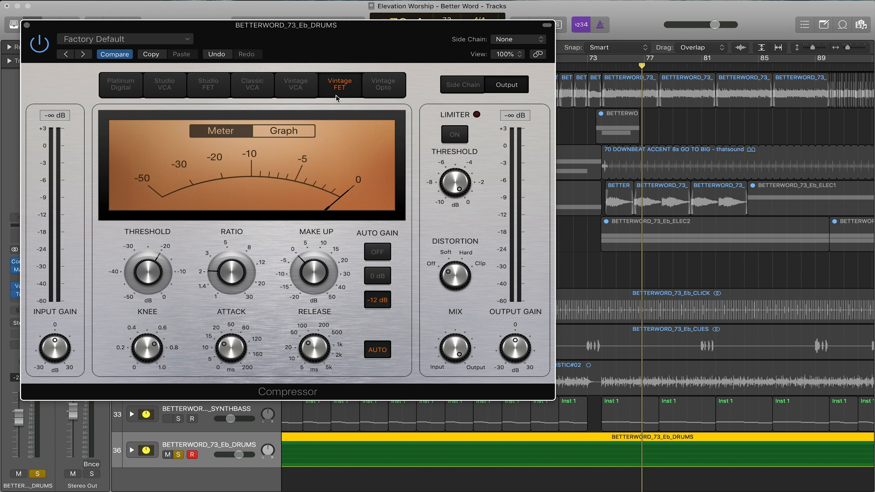
{"action": "left_click", "coordinate": [167, 418]}
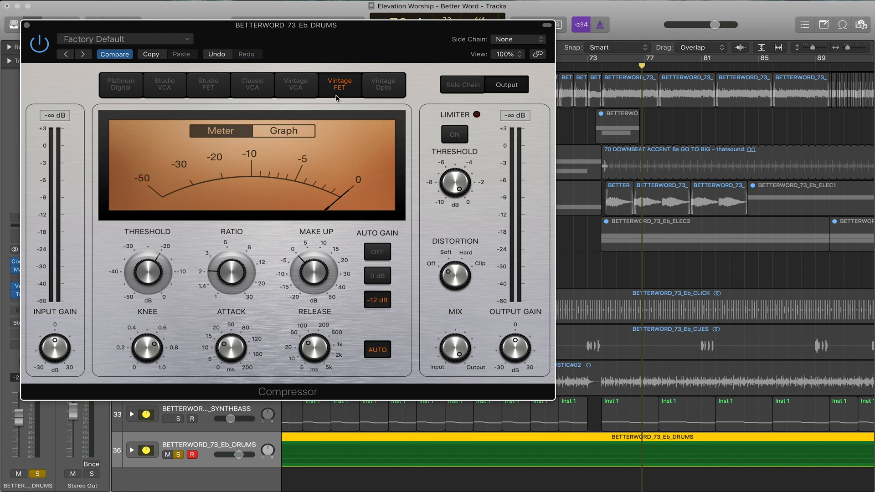
{"action": "mouse_move", "coordinate": [335, 101]}
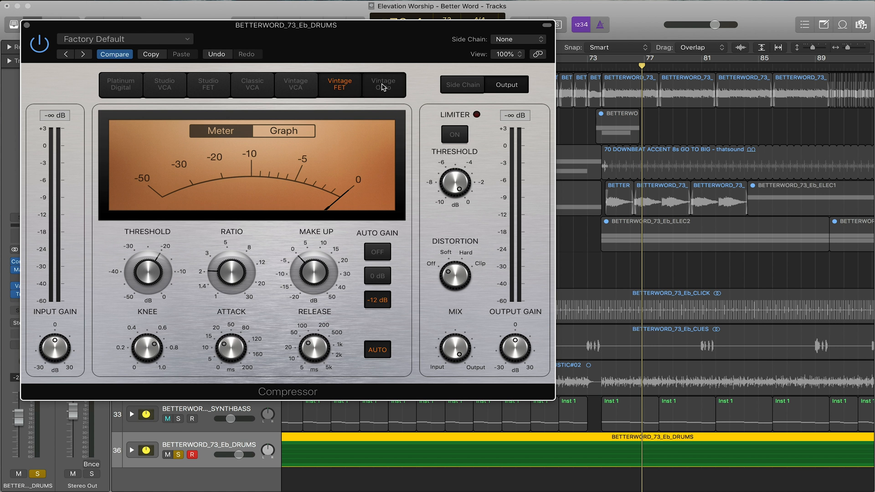
{"action": "left_click", "coordinate": [384, 84]}
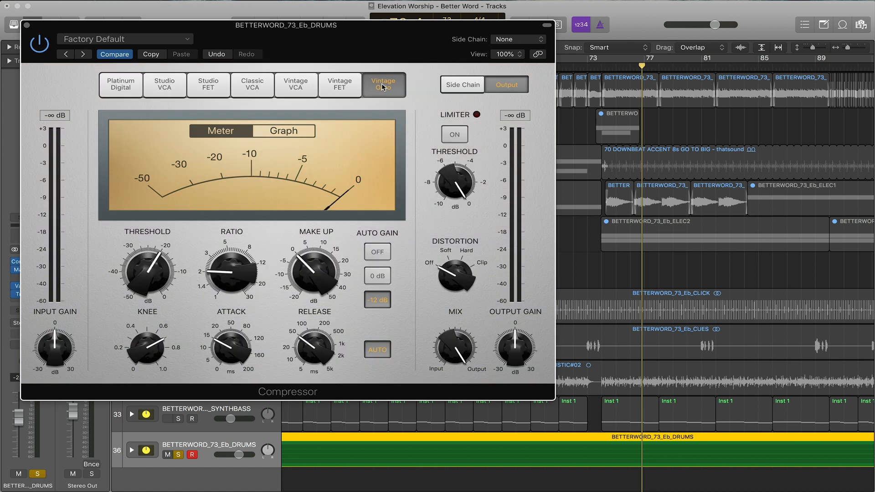
{"action": "left_click", "coordinate": [167, 419]}
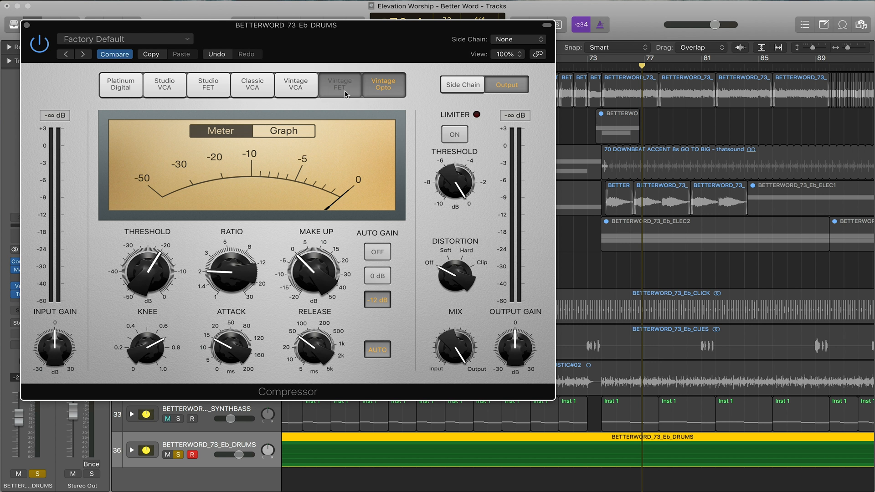
{"action": "left_click", "coordinate": [339, 83]}
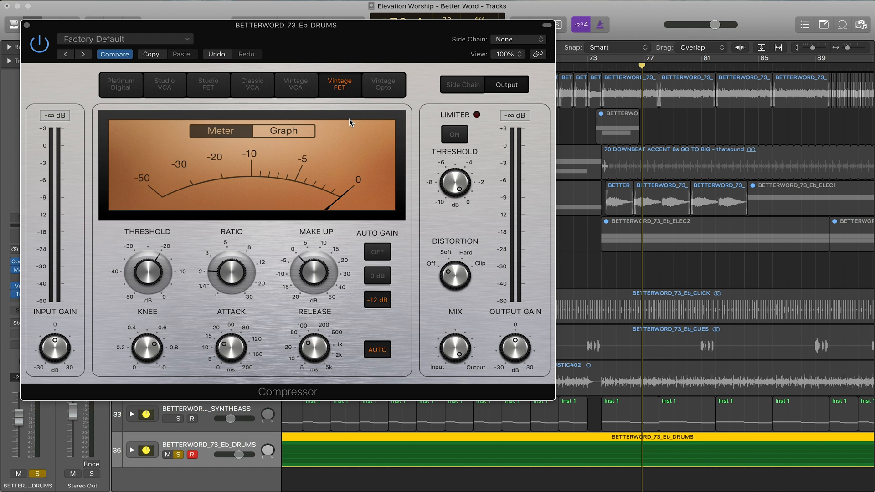
{"action": "mouse_move", "coordinate": [640, 126]}
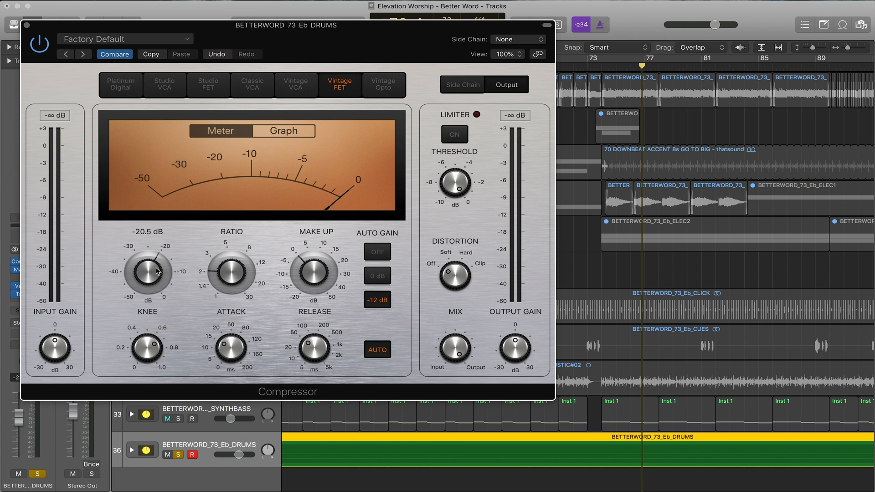
Sweep the threshold up near 0 dB, then lower it in steps to about -20 dB.
{"action": "left_click", "coordinate": [167, 419]}
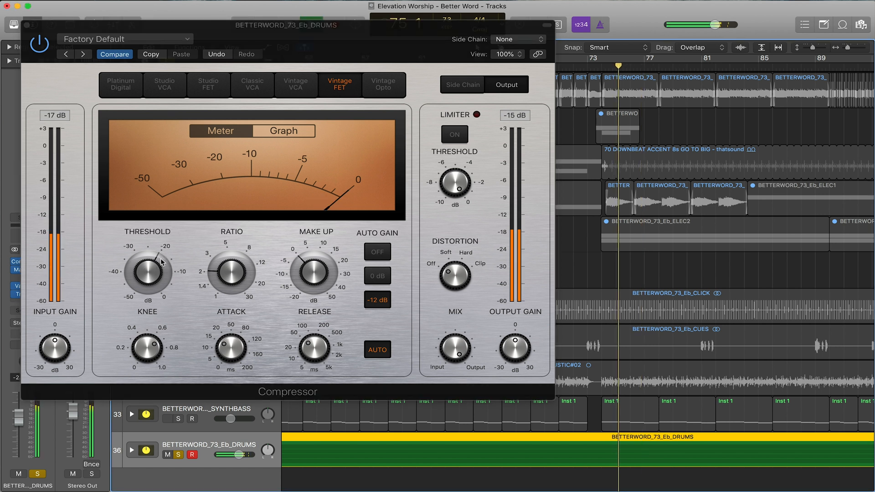
{"action": "left_click_drag", "start_coordinate": [147, 274], "coordinate": [155, 257]}
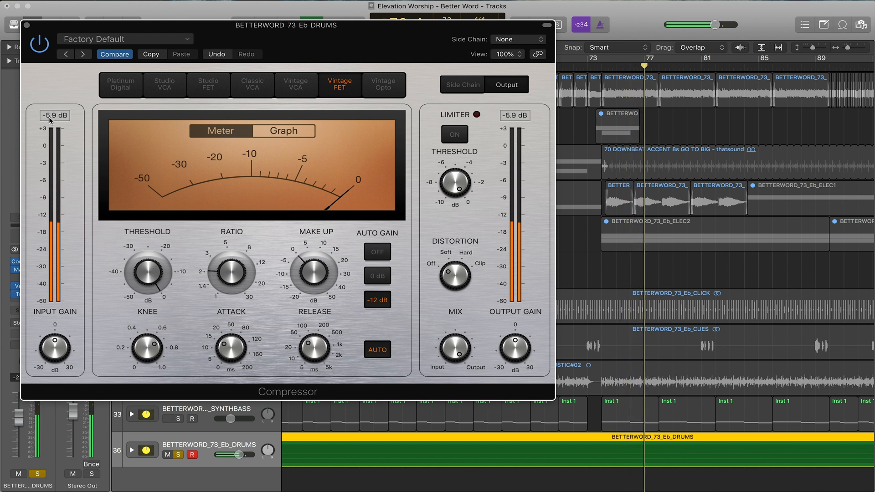
{"action": "left_click_drag", "start_coordinate": [144, 273], "coordinate": [149, 262]}
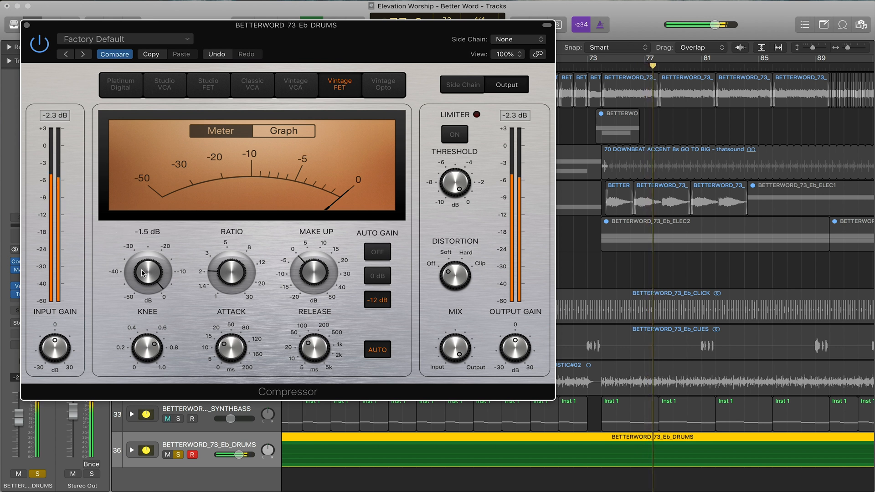
{"action": "left_click_drag", "start_coordinate": [146, 273], "coordinate": [139, 282]}
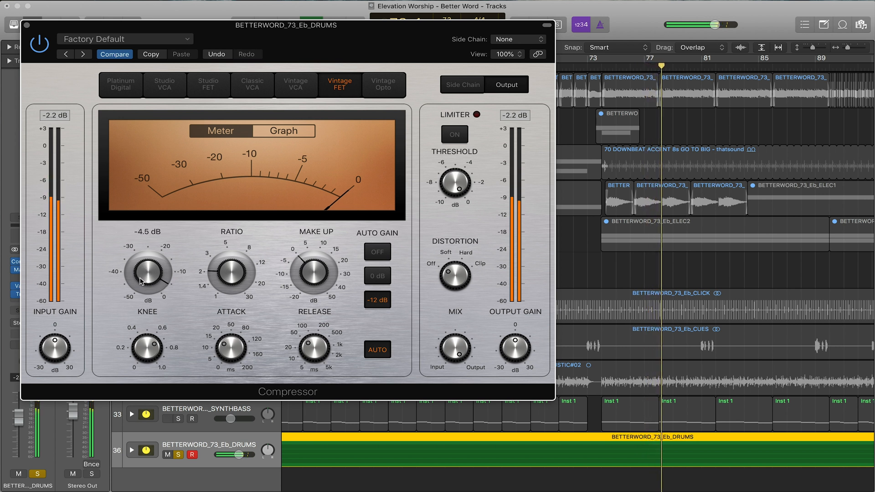
{"action": "left_click_drag", "start_coordinate": [147, 274], "coordinate": [140, 287]}
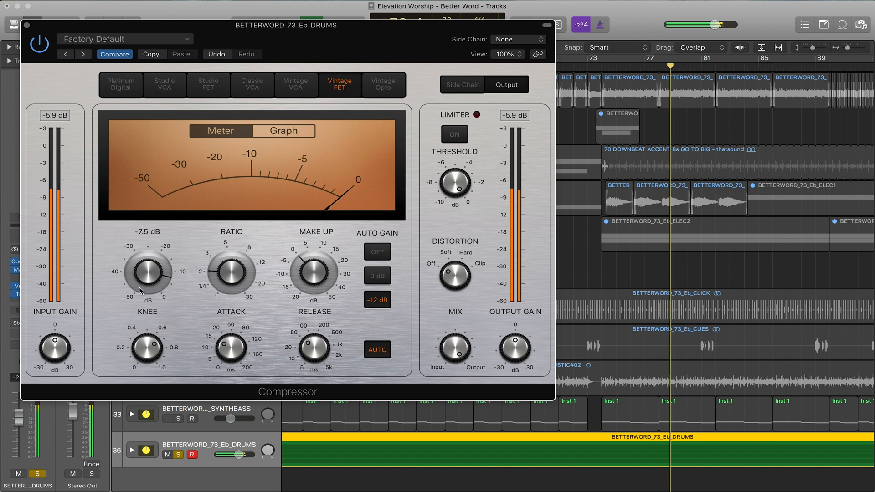
{"action": "left_click_drag", "start_coordinate": [148, 273], "coordinate": [140, 306]}
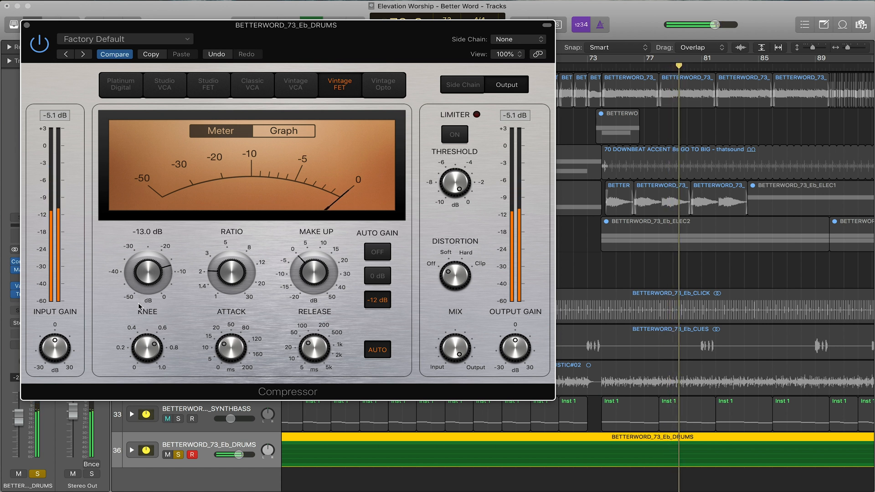
{"action": "left_click_drag", "start_coordinate": [148, 273], "coordinate": [142, 296]}
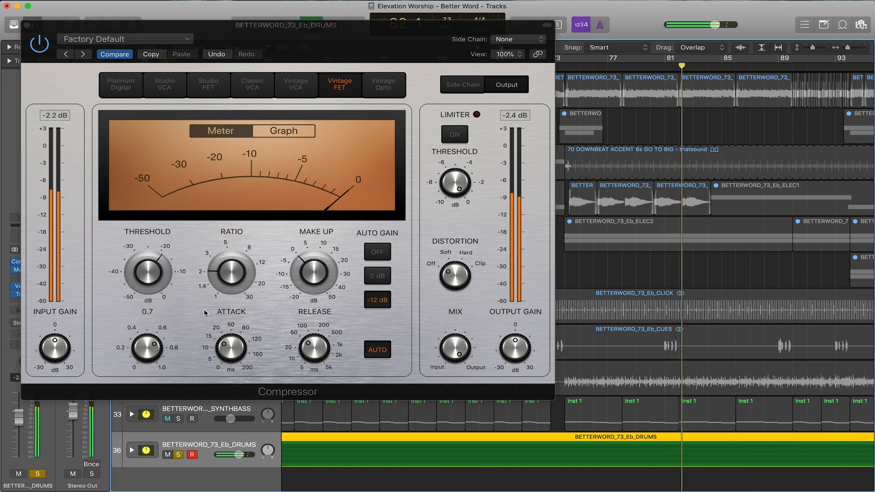
Try ratio 11:1 and knee 0.4, then settle on ratio about 4.6:1 with knee 0.7.
{"action": "left_click_drag", "start_coordinate": [230, 273], "coordinate": [221, 258]}
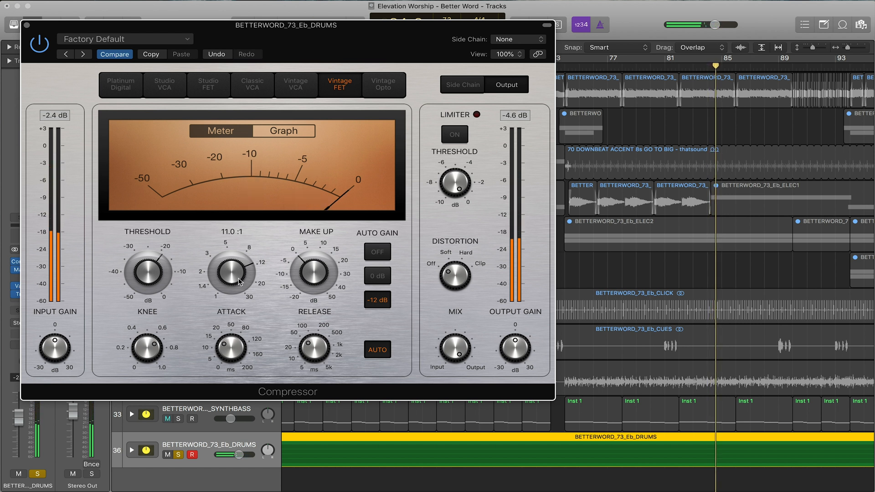
{"action": "left_click_drag", "start_coordinate": [230, 273], "coordinate": [237, 313]}
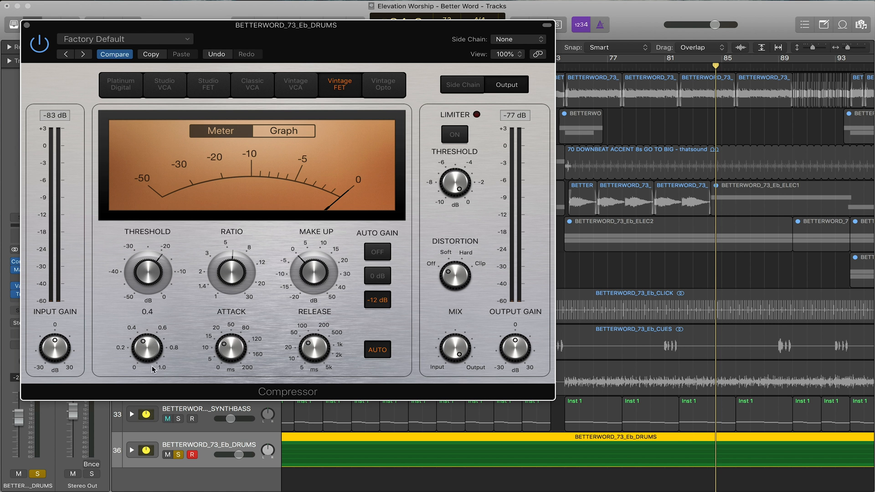
{"action": "left_click_drag", "start_coordinate": [147, 349], "coordinate": [149, 338]}
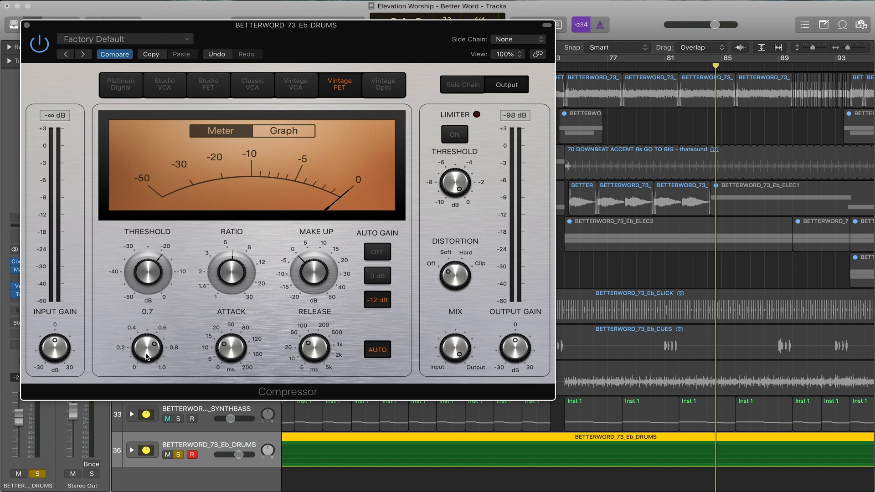
{"action": "left_click", "coordinate": [167, 418]}
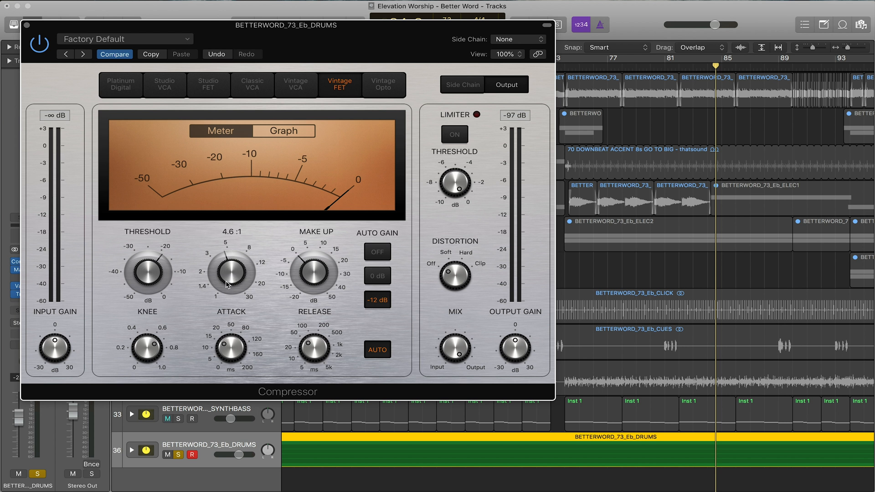
{"action": "left_click_drag", "start_coordinate": [230, 274], "coordinate": [227, 279]}
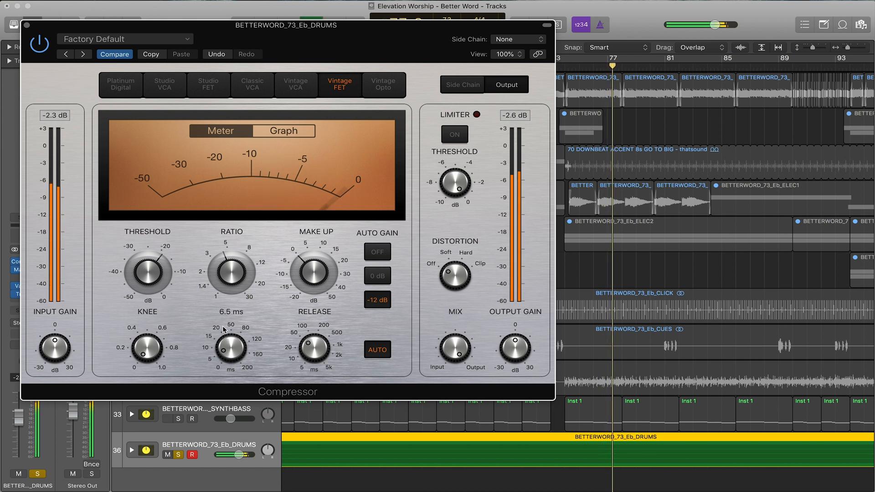
Set attack to 6.5 ms, release to about 91 ms after trying 180 ms, and enable Auto gain.
{"action": "left_click_drag", "start_coordinate": [231, 349], "coordinate": [231, 334]}
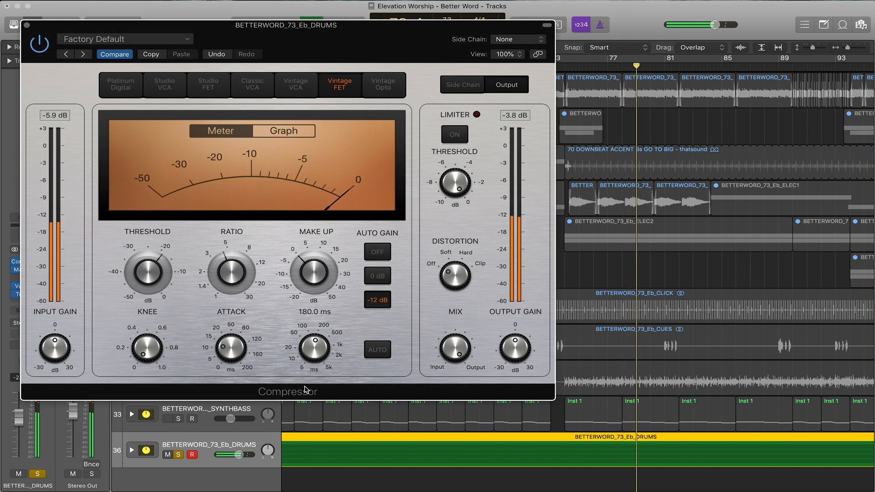
{"action": "left_click_drag", "start_coordinate": [315, 343], "coordinate": [313, 341]}
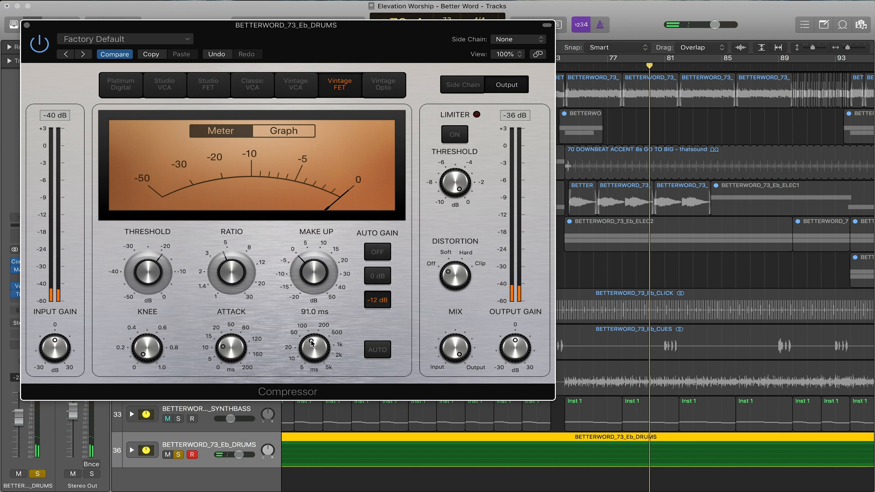
{"action": "left_click_drag", "start_coordinate": [312, 342], "coordinate": [312, 358]}
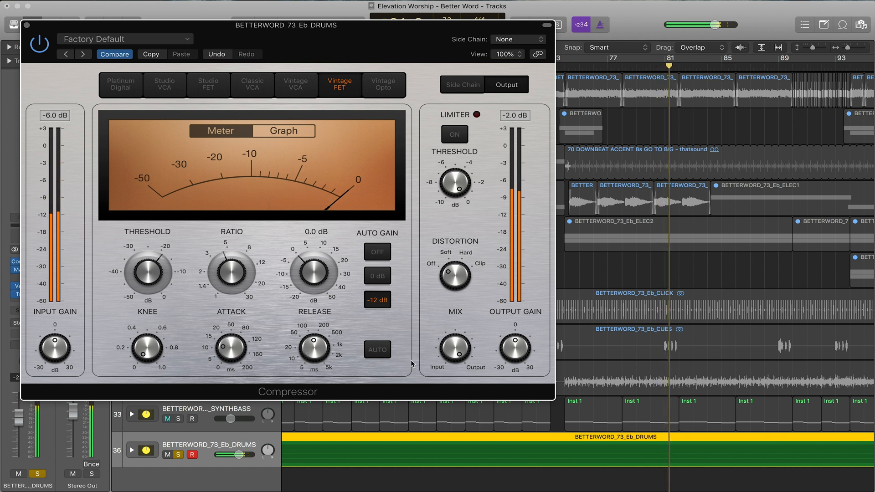
{"action": "left_click", "coordinate": [377, 350]}
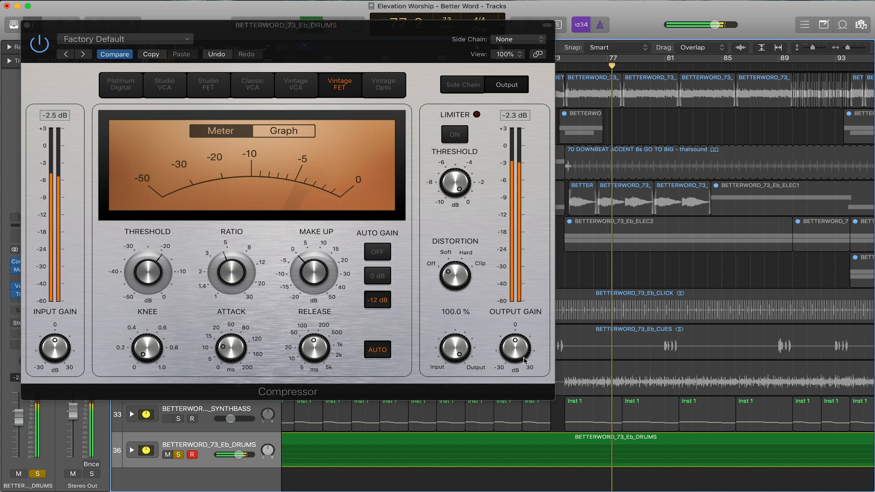
Lower the threshold for heavier compression and push the distortion up toward clipping.
{"action": "left_click_drag", "start_coordinate": [148, 274], "coordinate": [160, 284]}
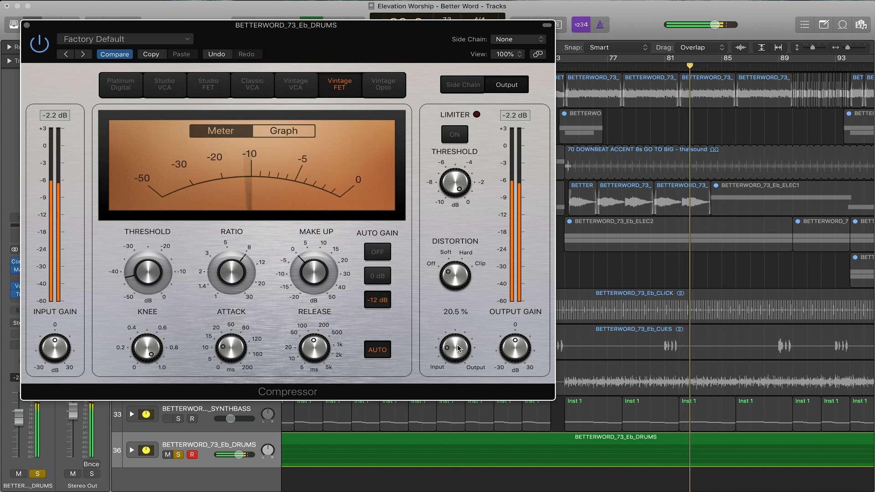
{"action": "left_click_drag", "start_coordinate": [454, 350], "coordinate": [454, 344]}
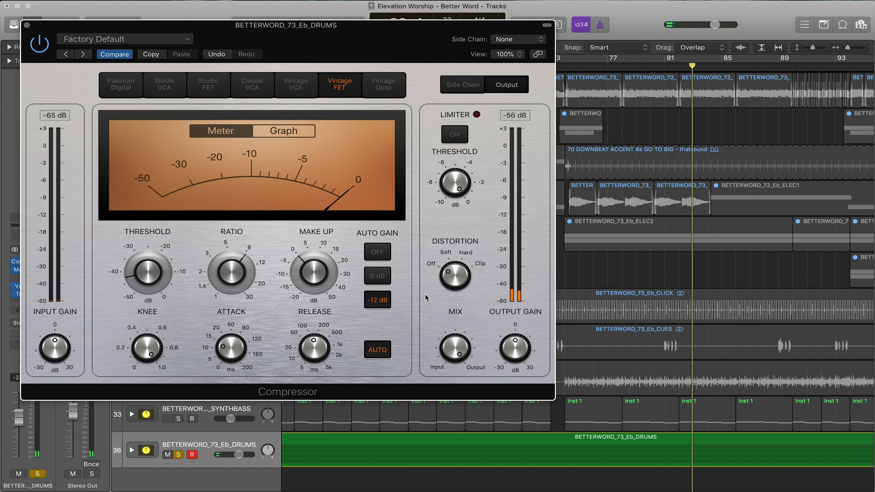
{"action": "left_click_drag", "start_coordinate": [456, 273], "coordinate": [454, 272]}
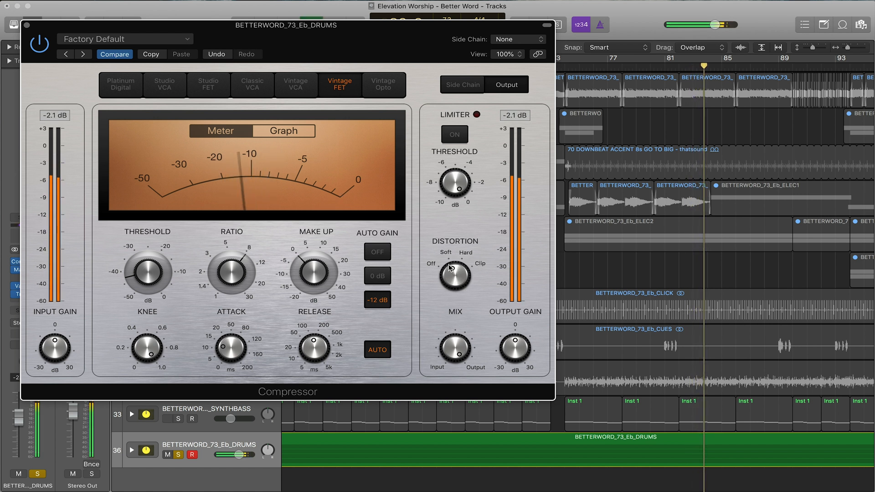
{"action": "left_click_drag", "start_coordinate": [455, 274], "coordinate": [450, 265]}
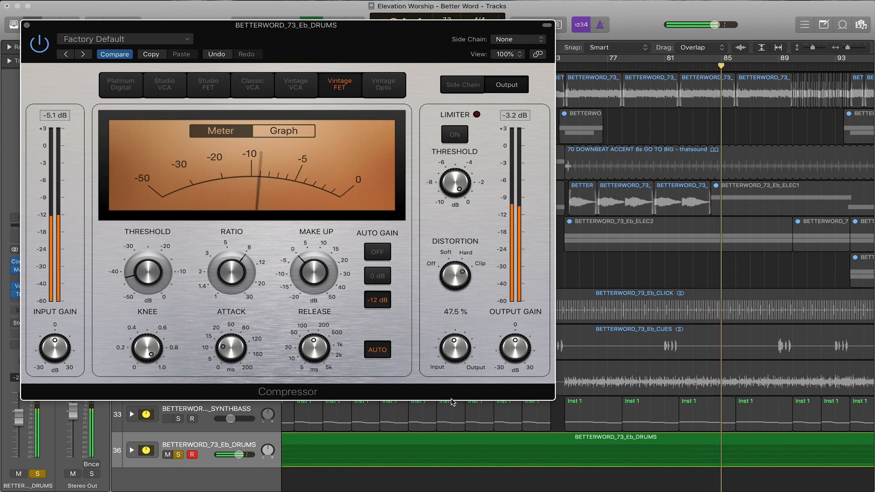
Blend the wet/dry mix down through 35% to about 21%.
{"action": "left_click_drag", "start_coordinate": [455, 344], "coordinate": [449, 360]}
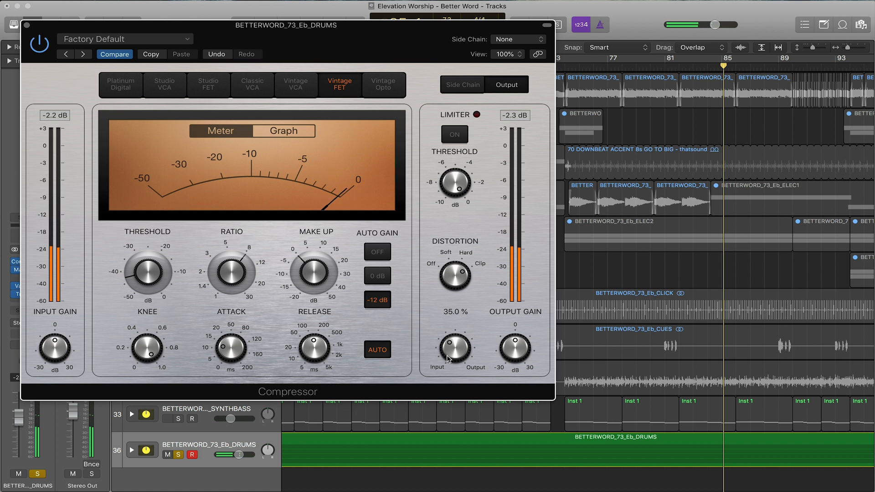
{"action": "left_click_drag", "start_coordinate": [455, 350], "coordinate": [446, 368]}
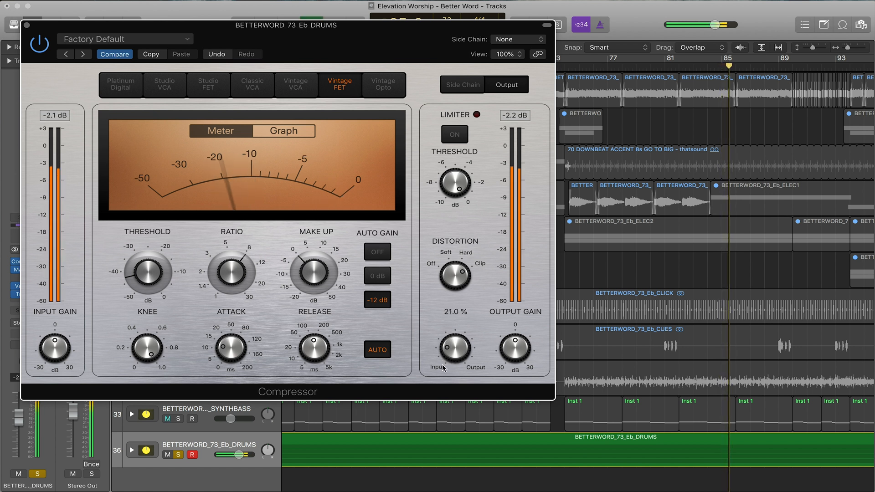